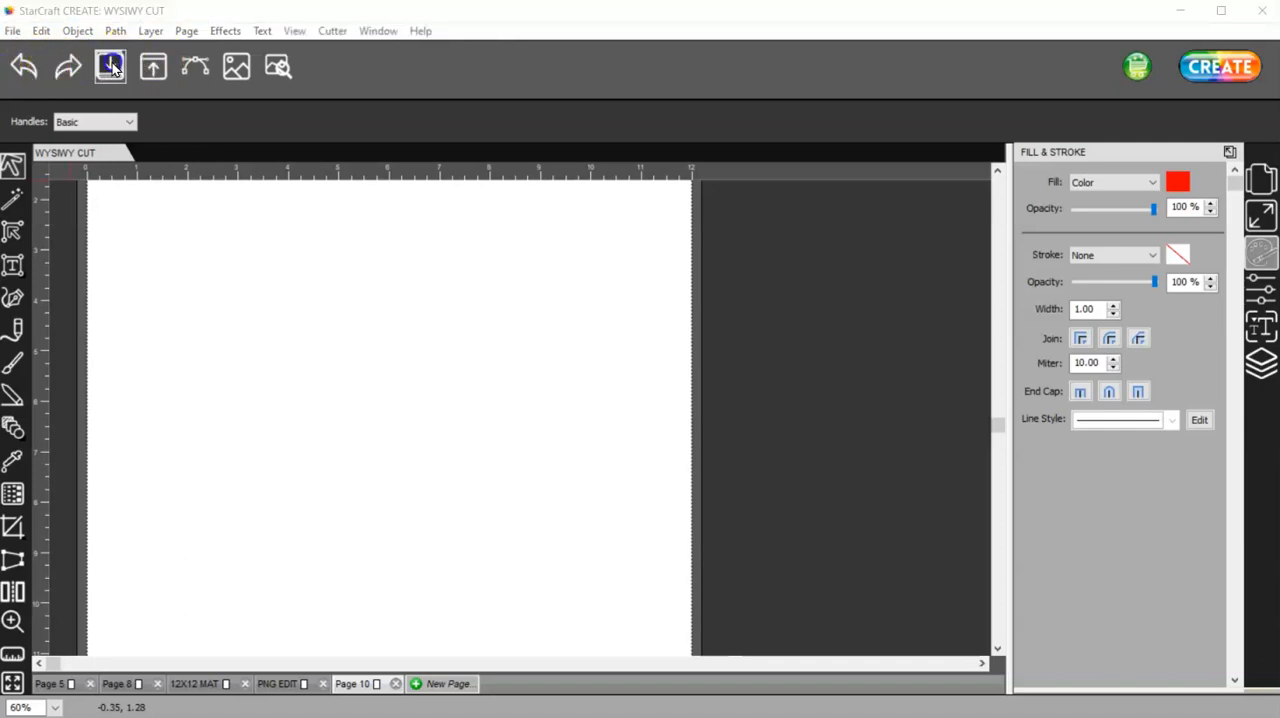
# Step: Import Don't Make Me Beth Ass.png and move the text image off the mat to the right
pyautogui.click(110, 66)
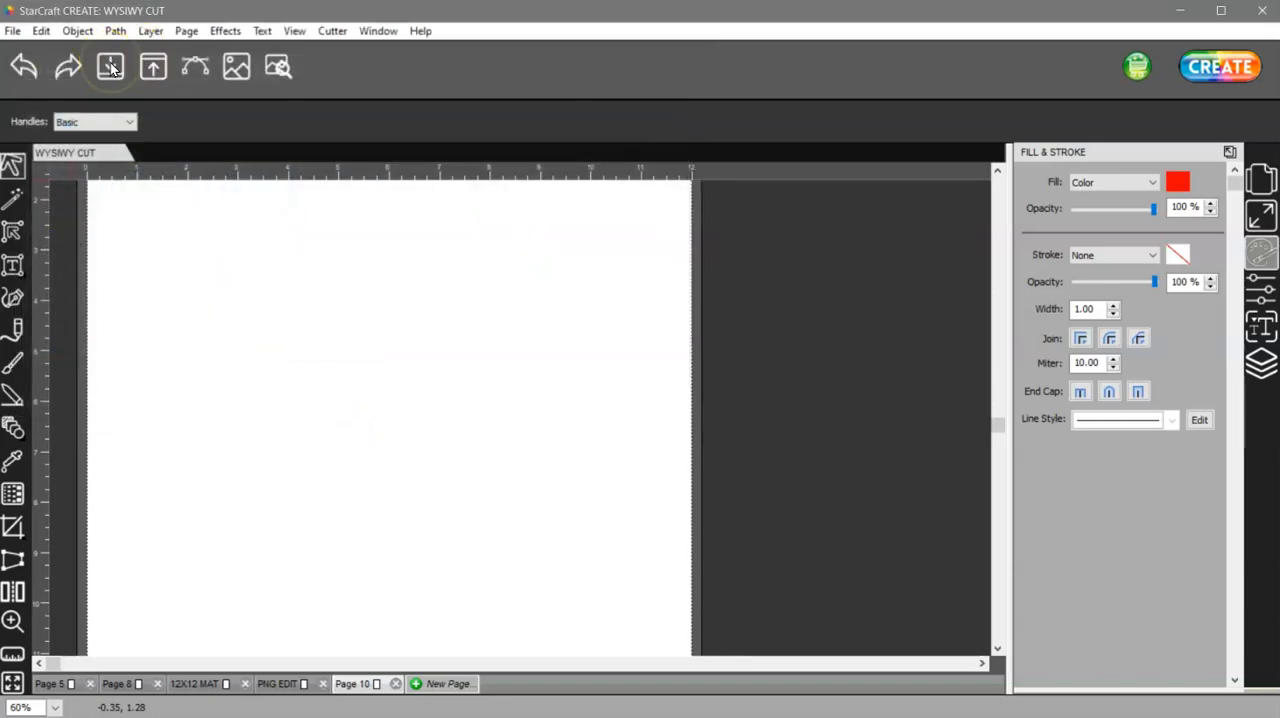
pyautogui.click(110, 66)
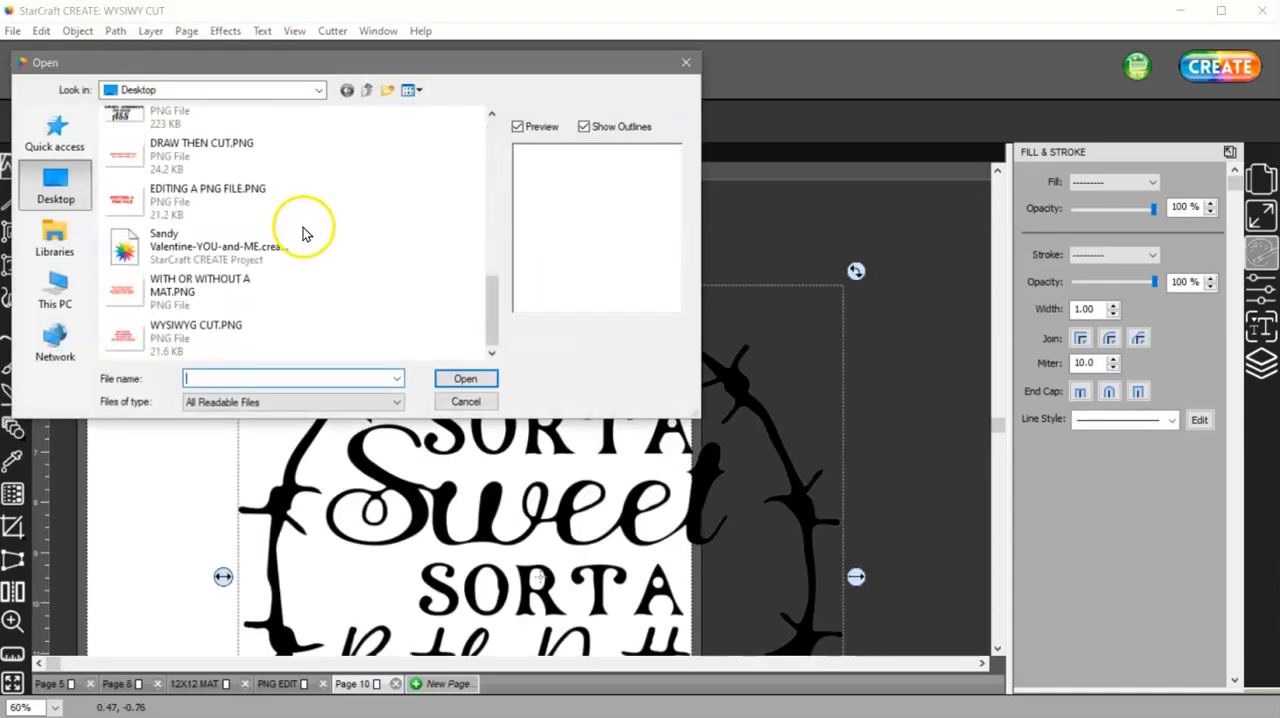
pyautogui.click(200, 120)
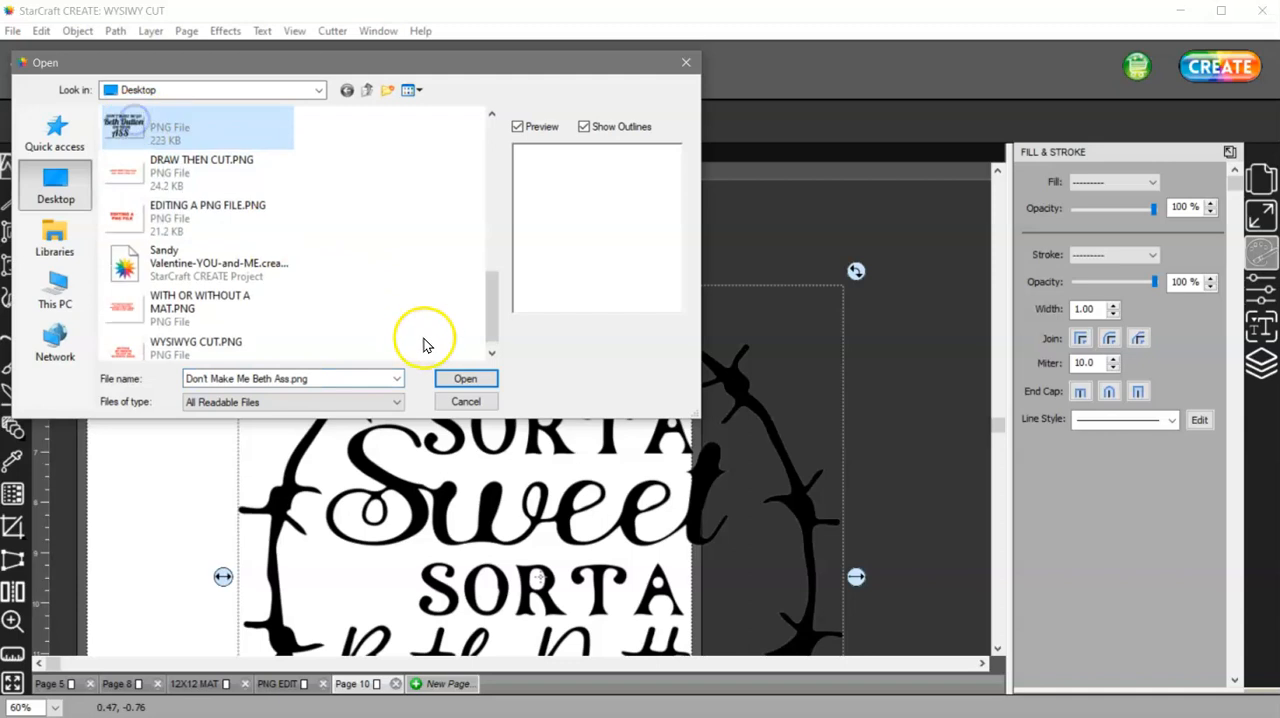
pyautogui.click(465, 378)
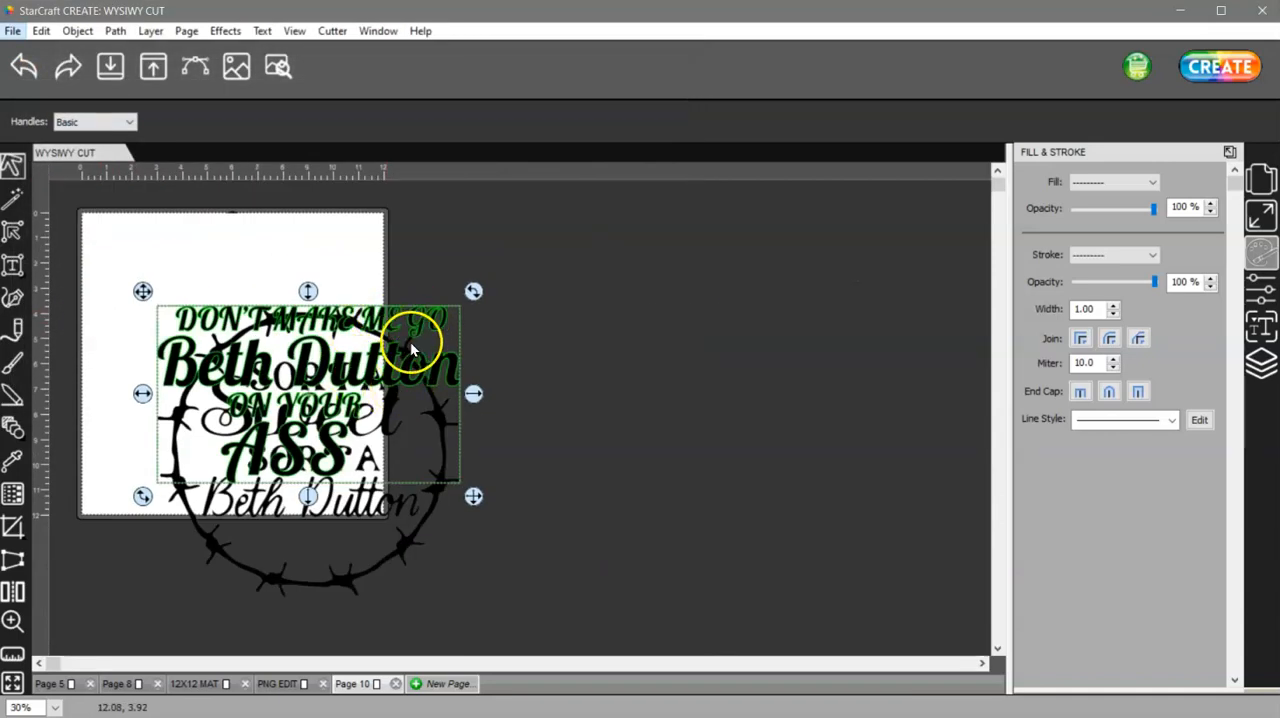
pyautogui.moveTo(410, 345); pyautogui.dragTo(540, 310)
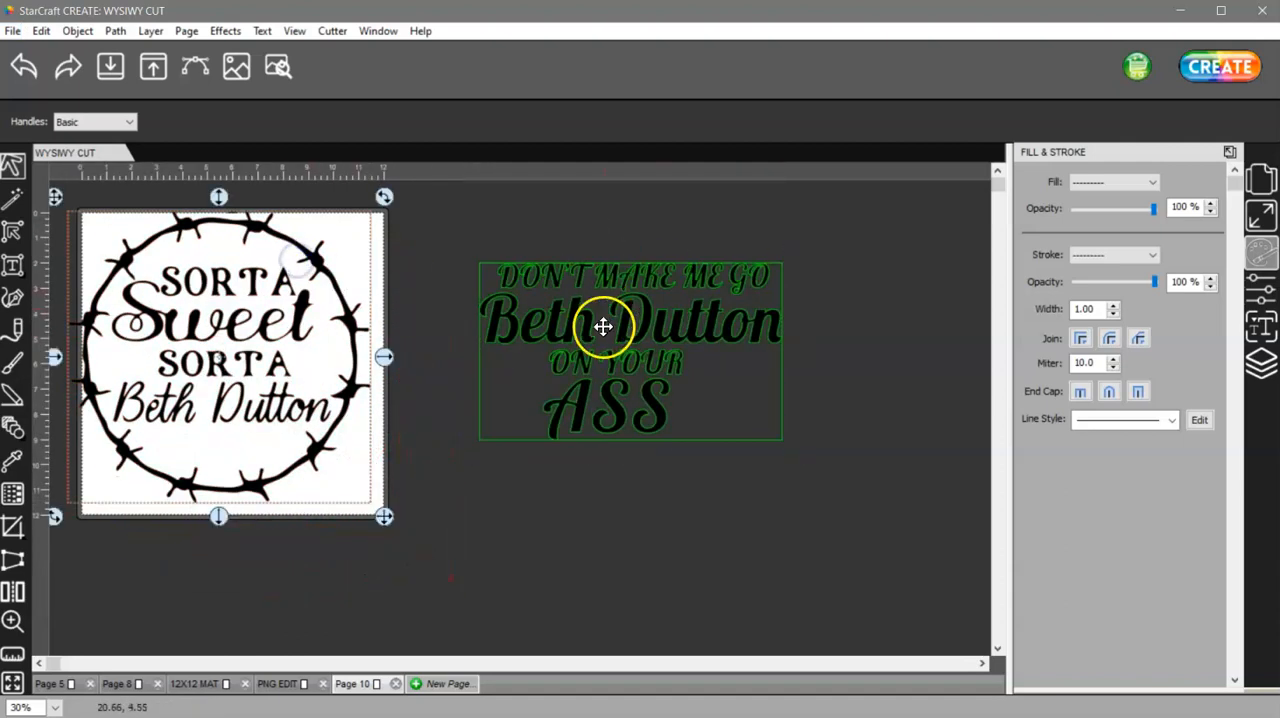
# Step: Set the mat to 12" x 24" landscape, declining to rotate the designs
pyautogui.click(1260, 180)
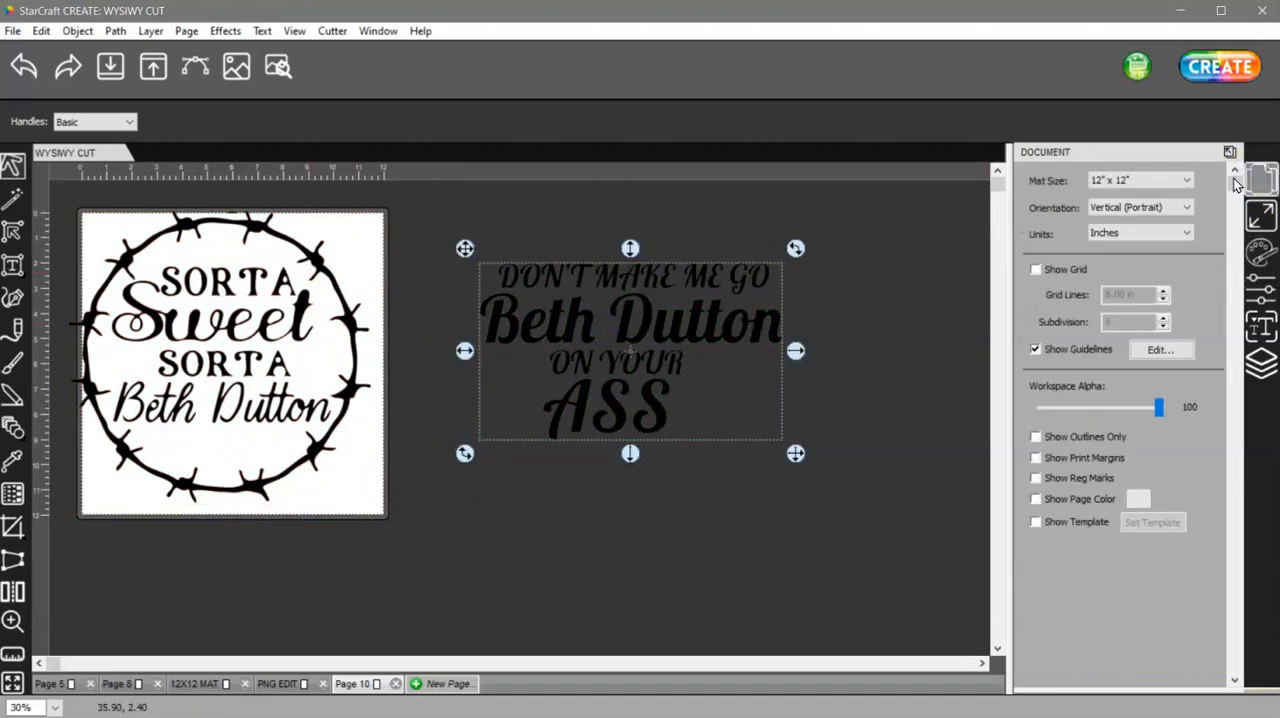
pyautogui.click(1140, 180)
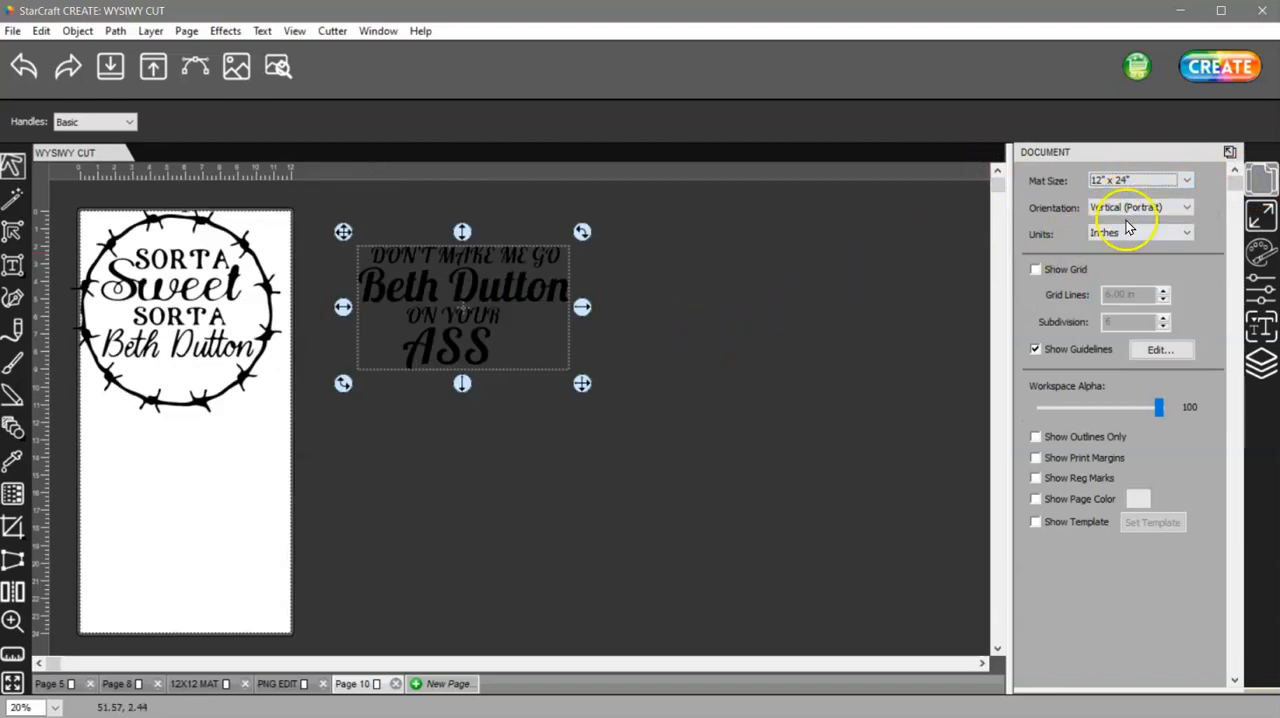
pyautogui.click(1140, 207)
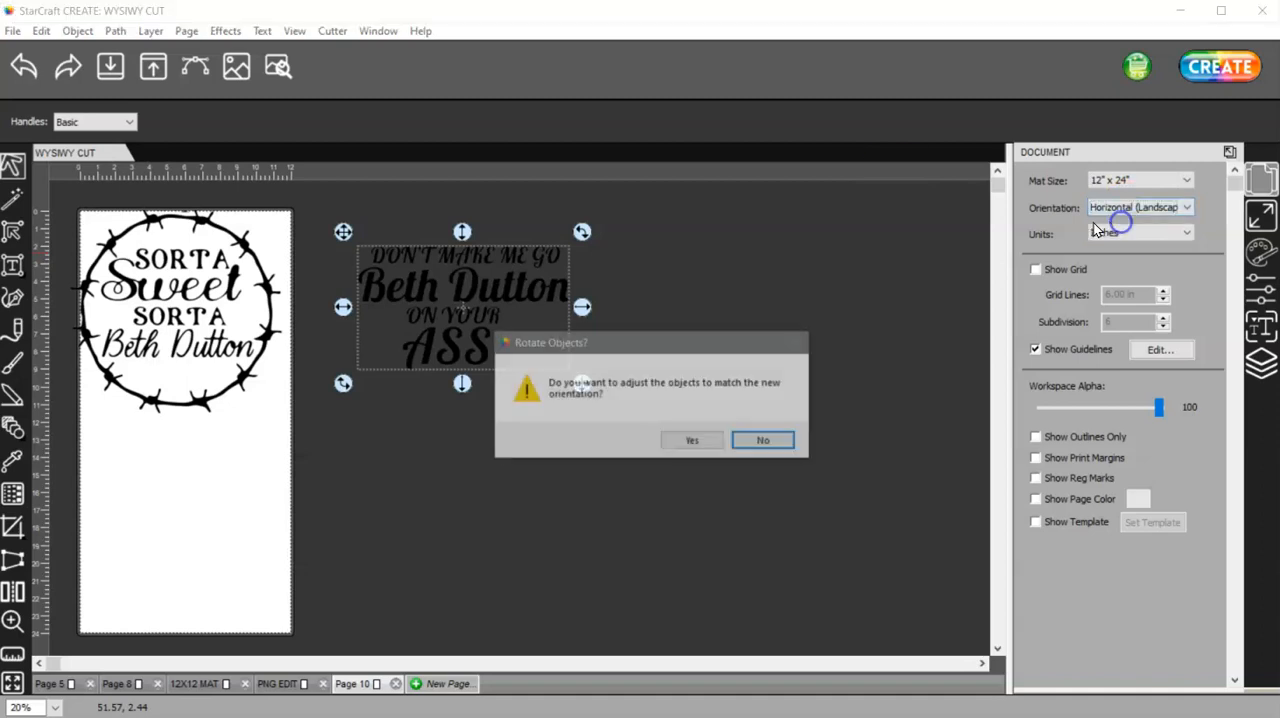
pyautogui.click(762, 440)
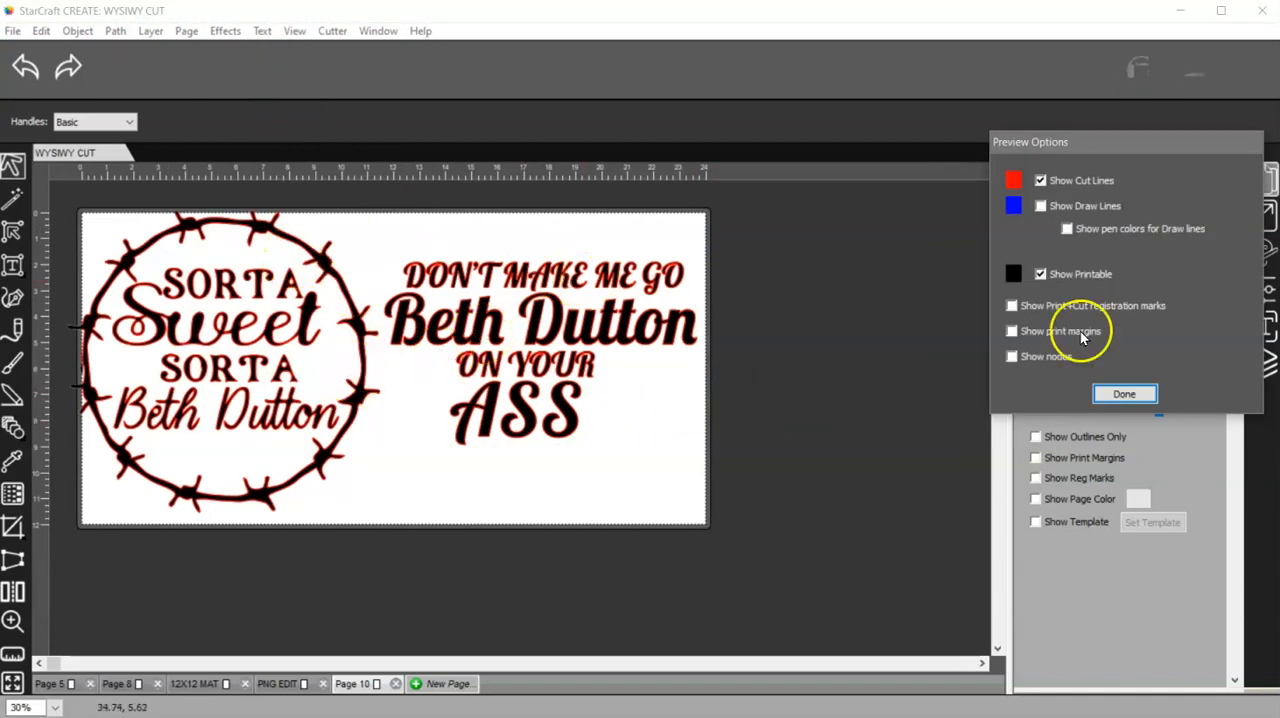
pyautogui.click(1040, 273)
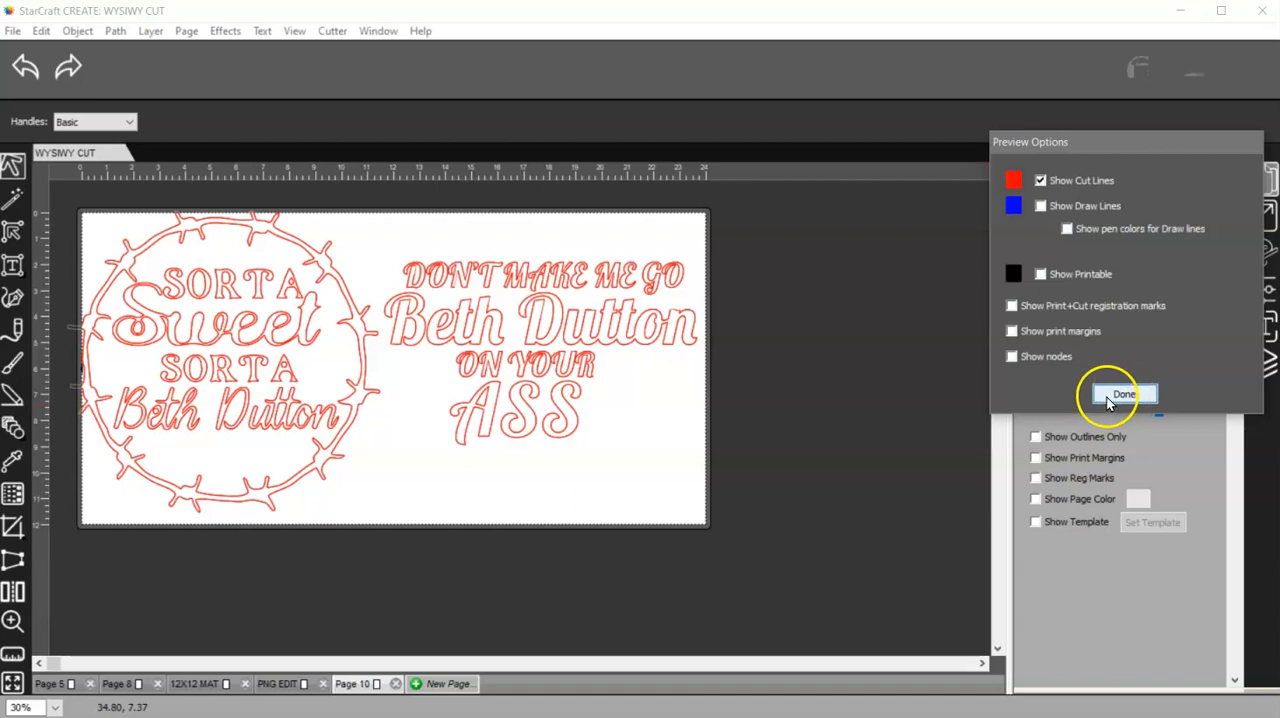
pyautogui.click(1122, 394)
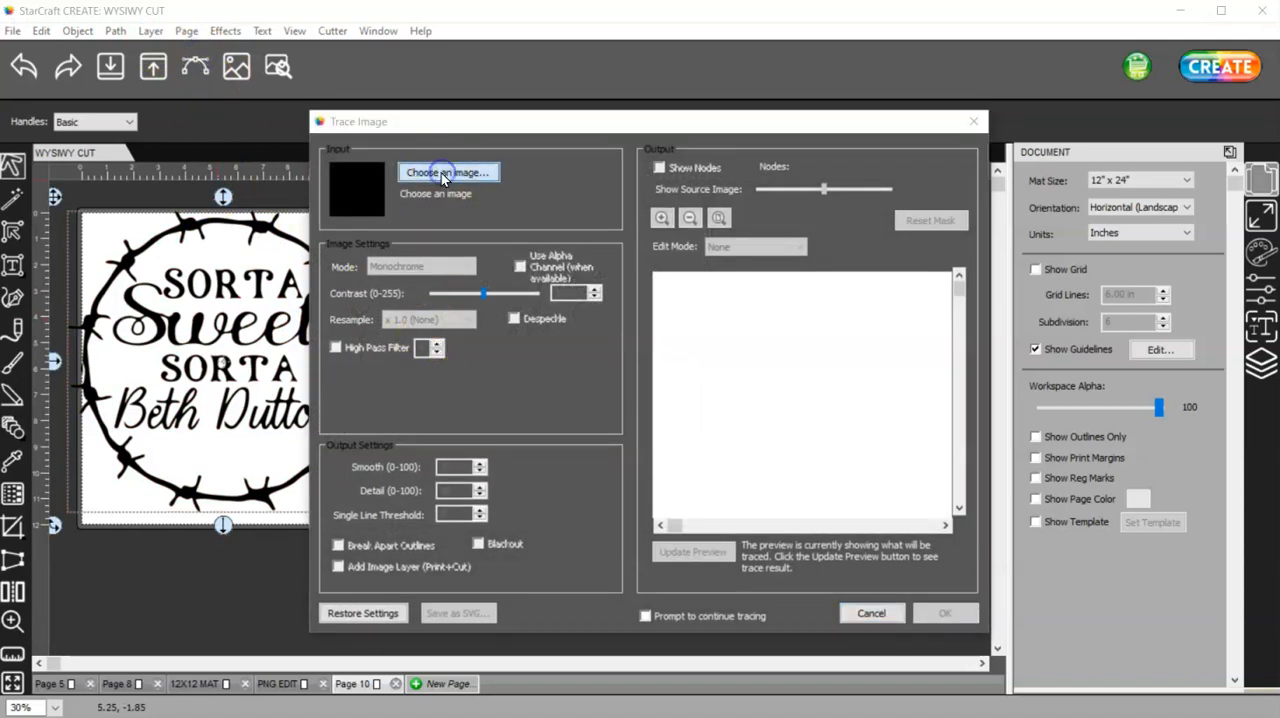
# Step: Load Desktop > Bobwire Beth.png into Trace Image and update the trace preview
pyautogui.click(447, 172)
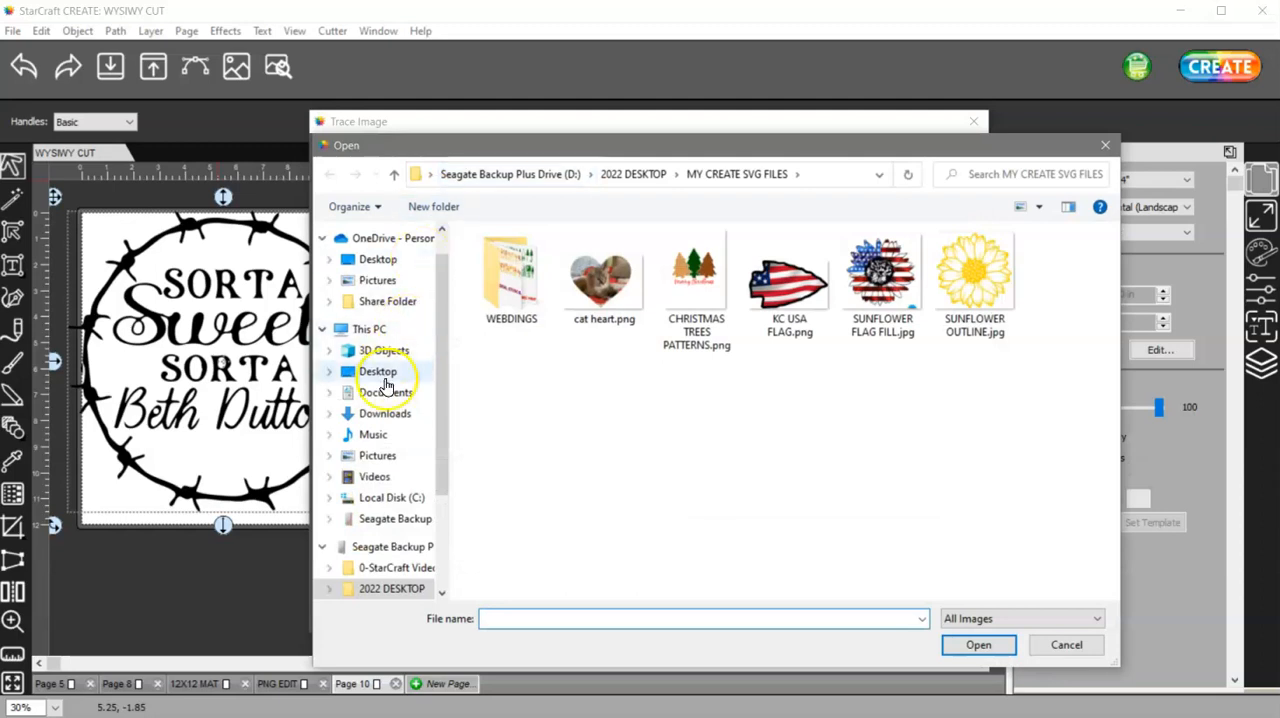
pyautogui.click(377, 371)
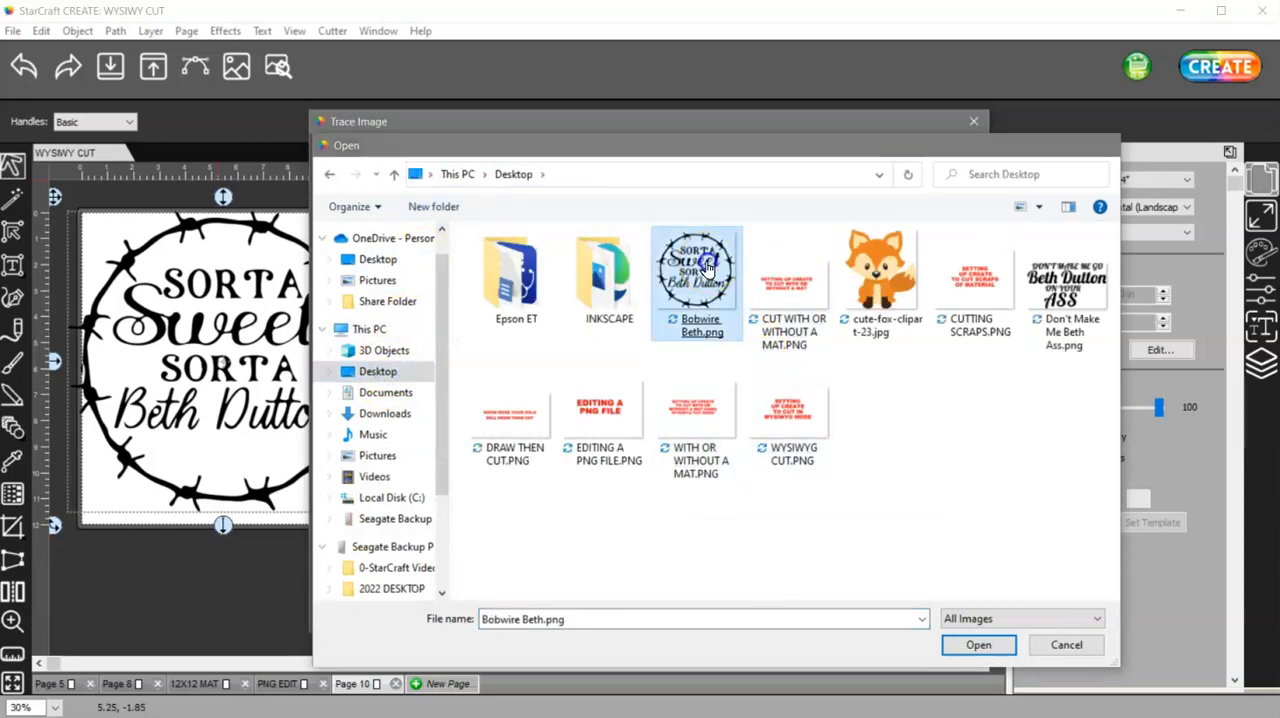
pyautogui.click(977, 644)
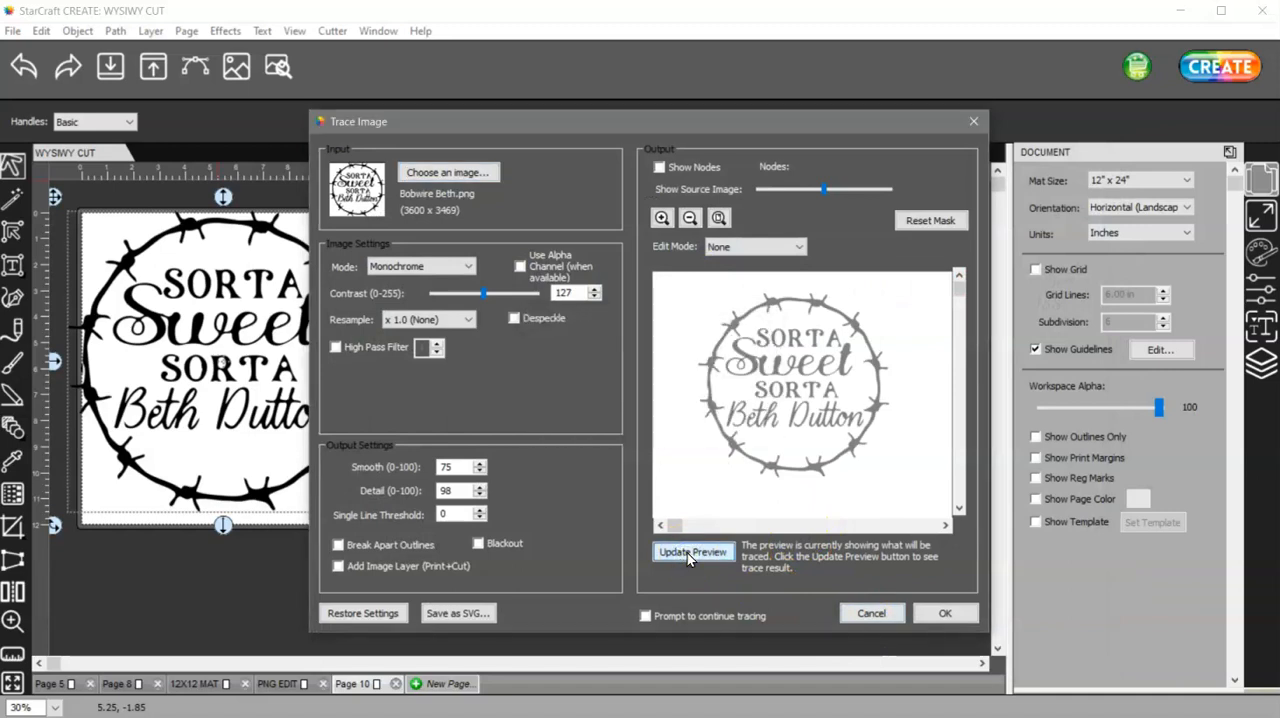
pyautogui.click(692, 551)
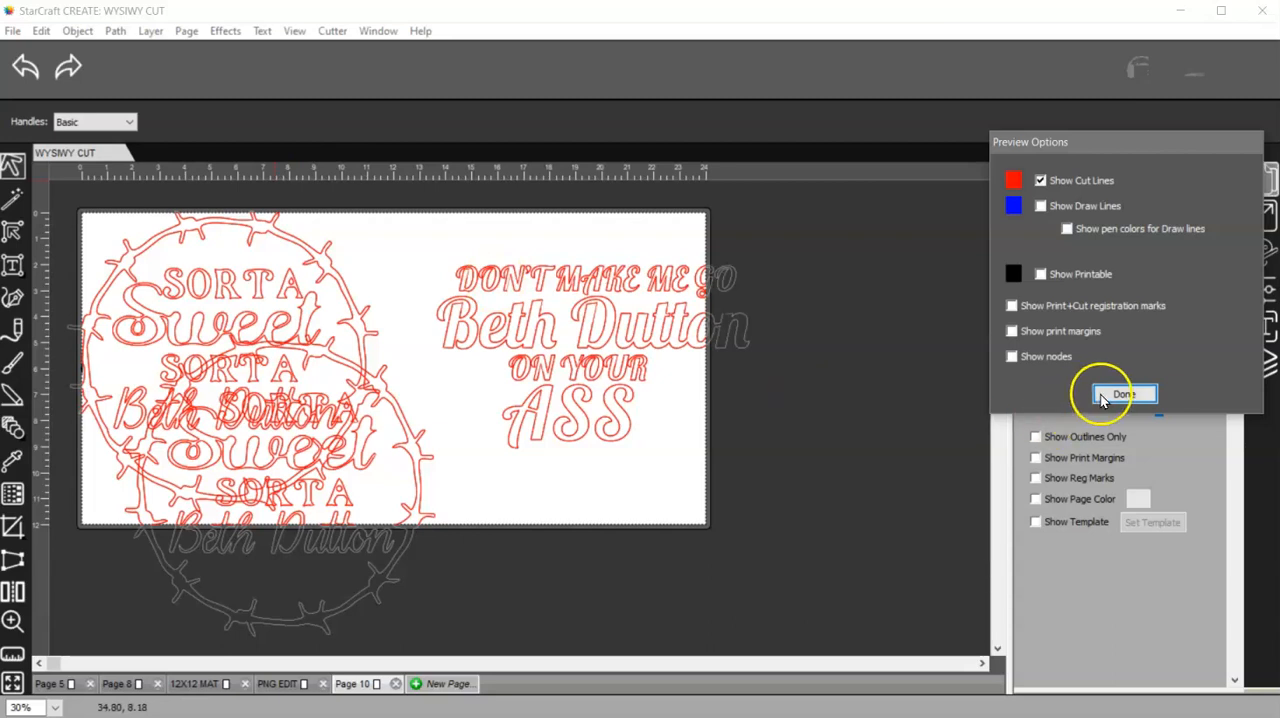
pyautogui.click(1011, 274)
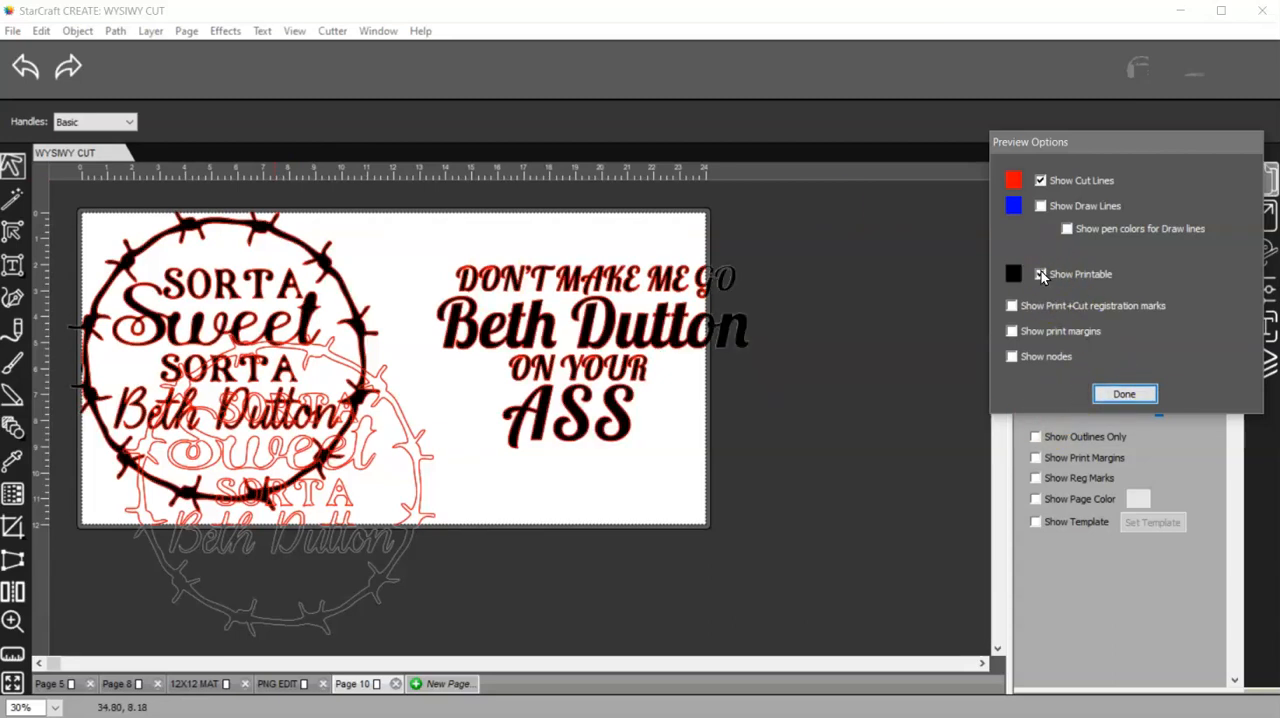
pyautogui.click(1013, 273)
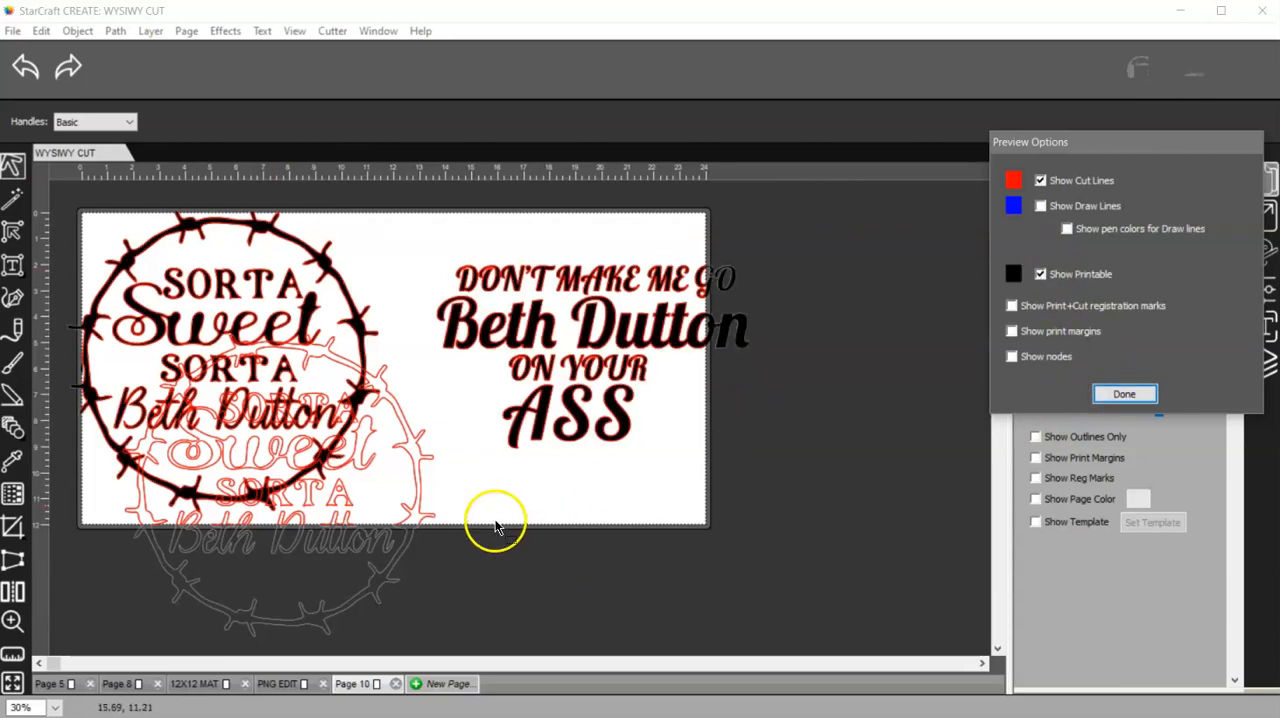
pyautogui.click(1124, 393)
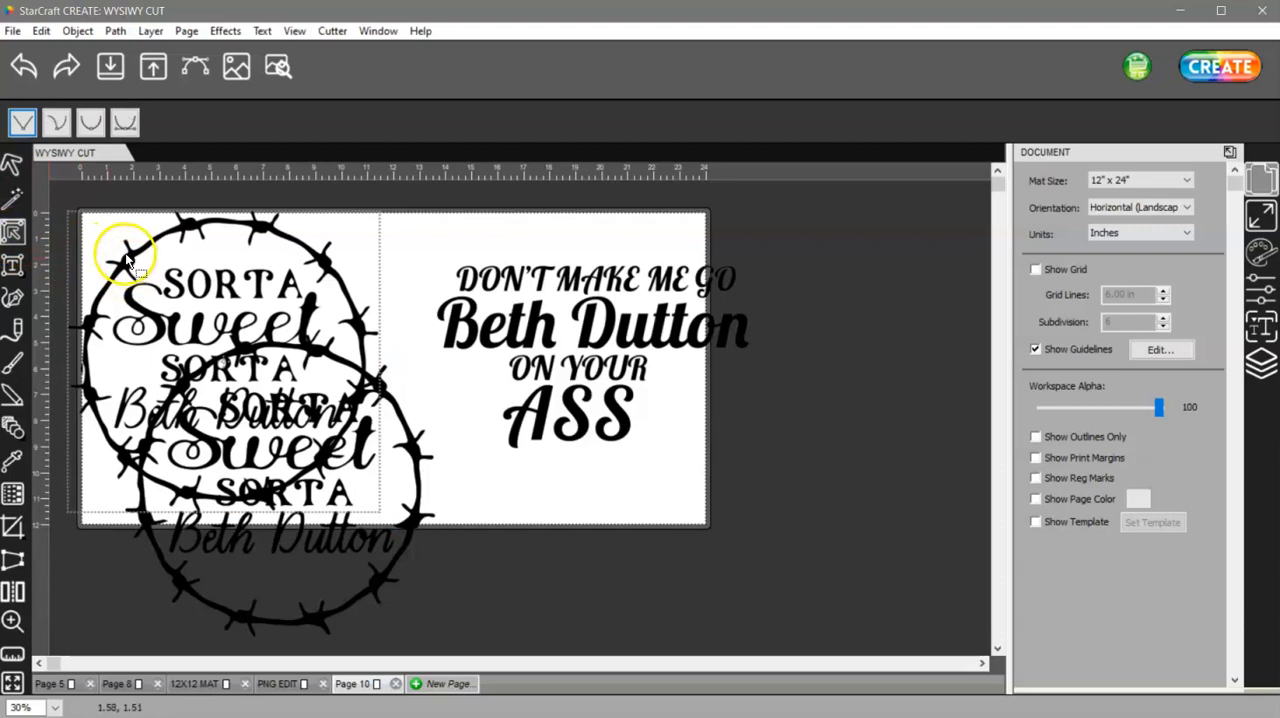
pyautogui.moveTo(420, 445)
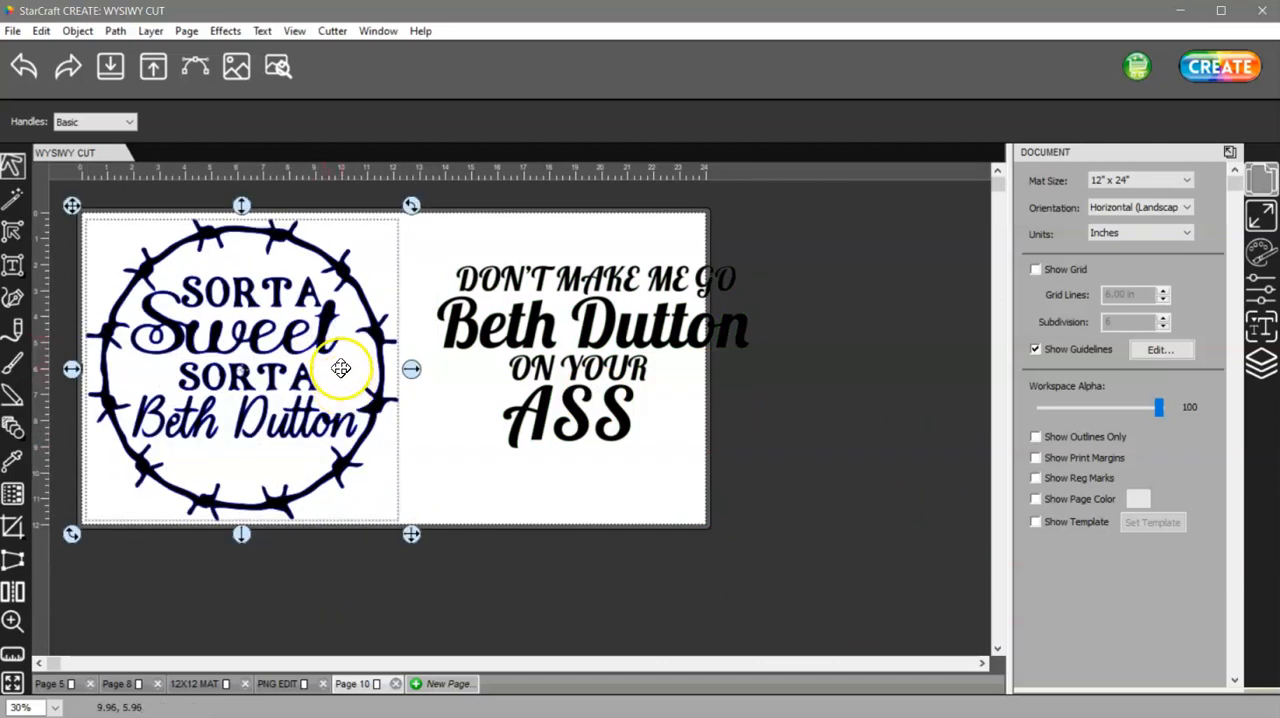
# Step: Select the DON'T MAKE ME GO text design
pyautogui.click(610, 330)
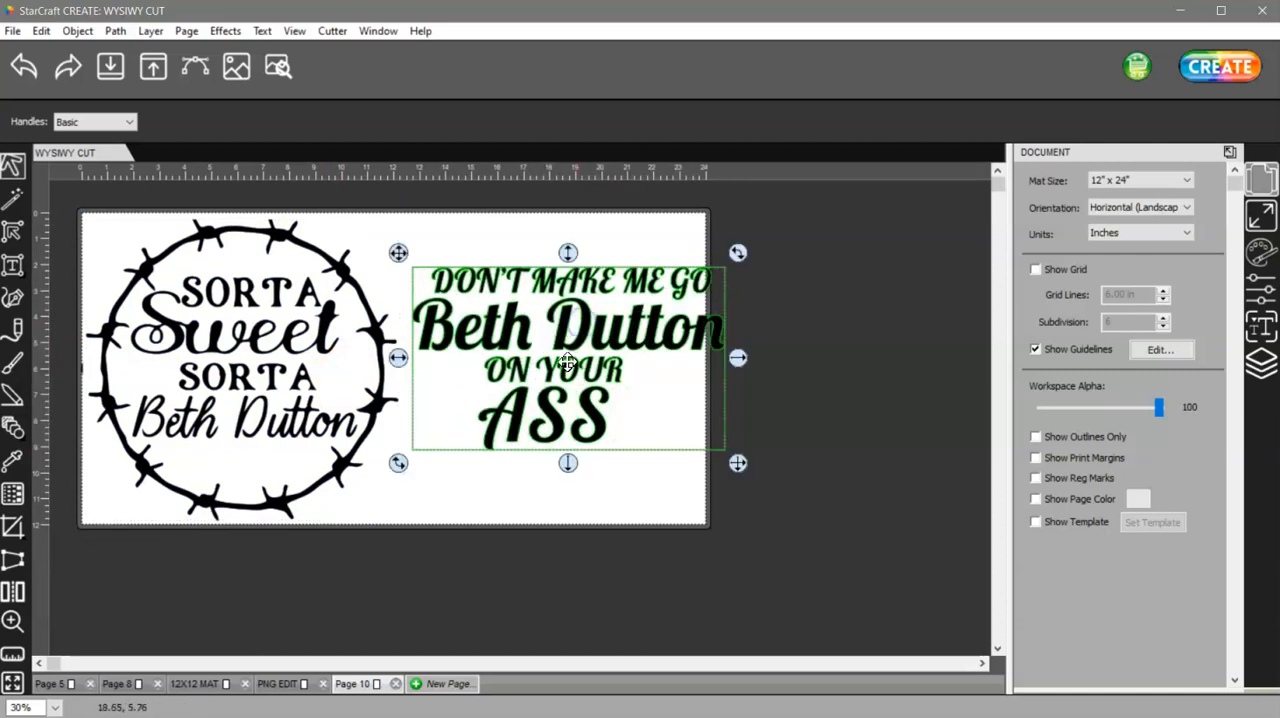
pyautogui.moveTo(196, 66)
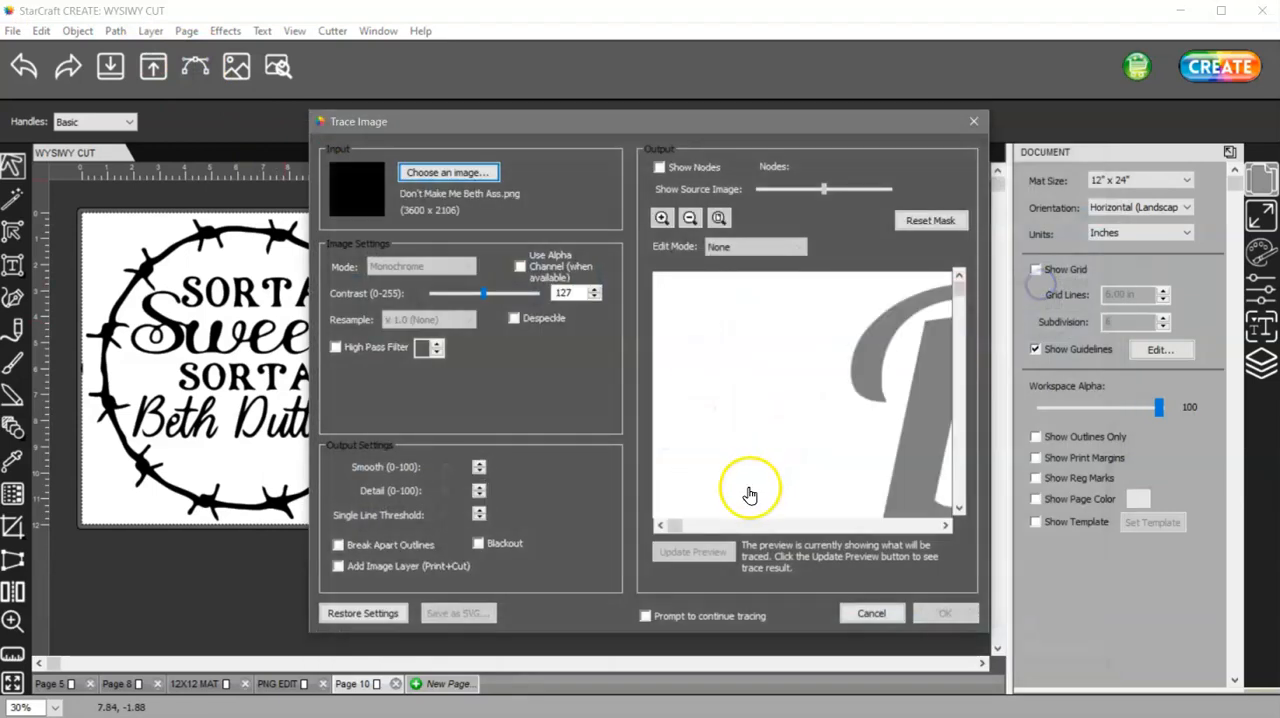
# Step: Preview and run the trace of the Don't Make Me Beth Ass text image
pyautogui.click(692, 551)
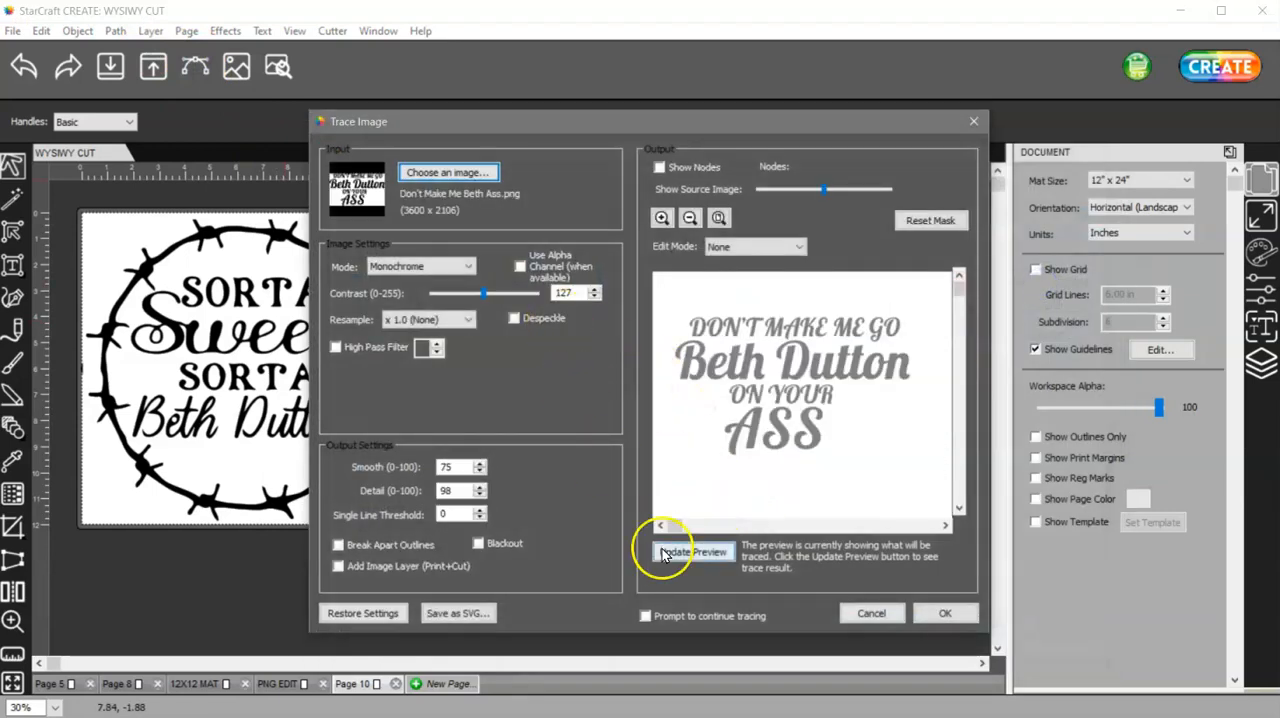
pyautogui.click(693, 551)
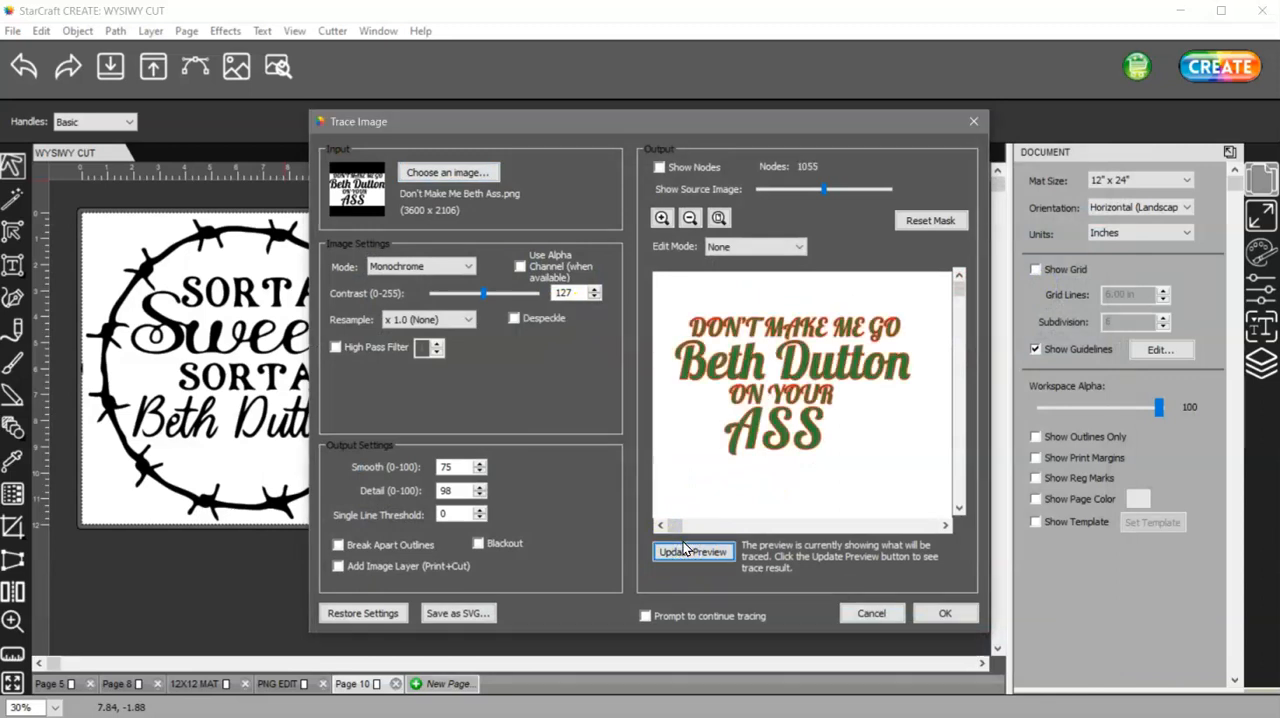
pyautogui.click(944, 613)
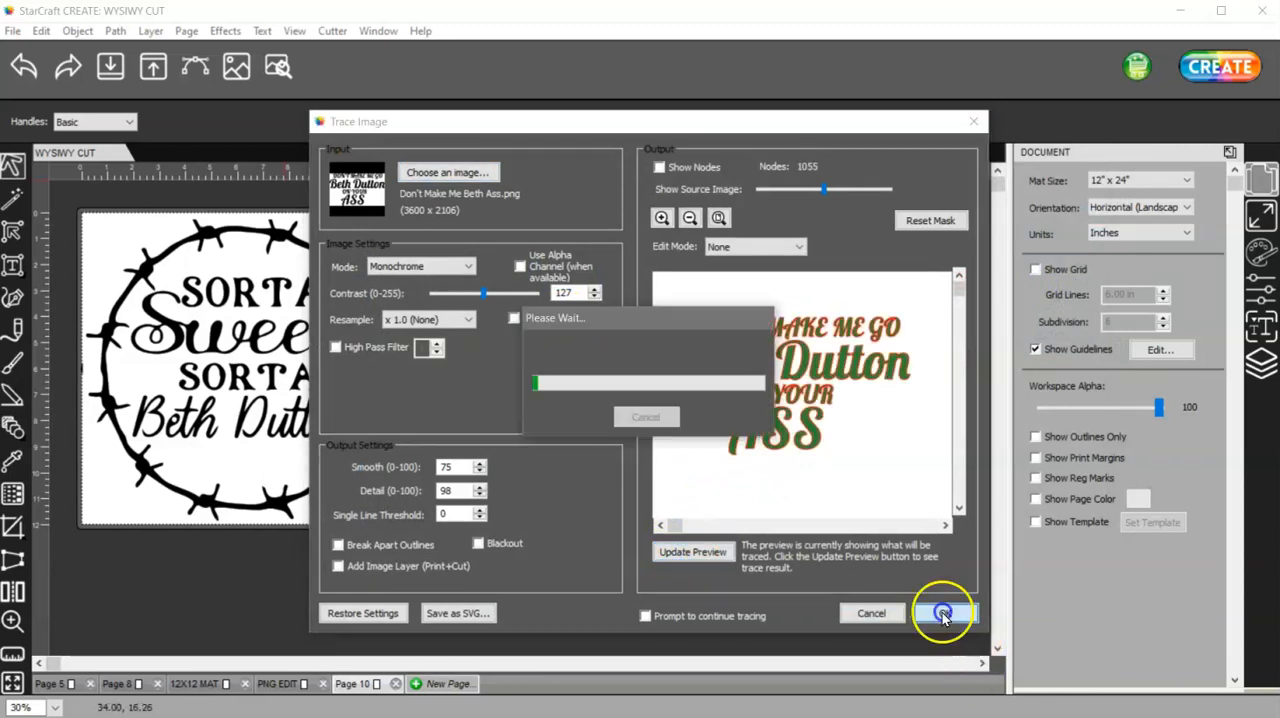
pyautogui.click(941, 613)
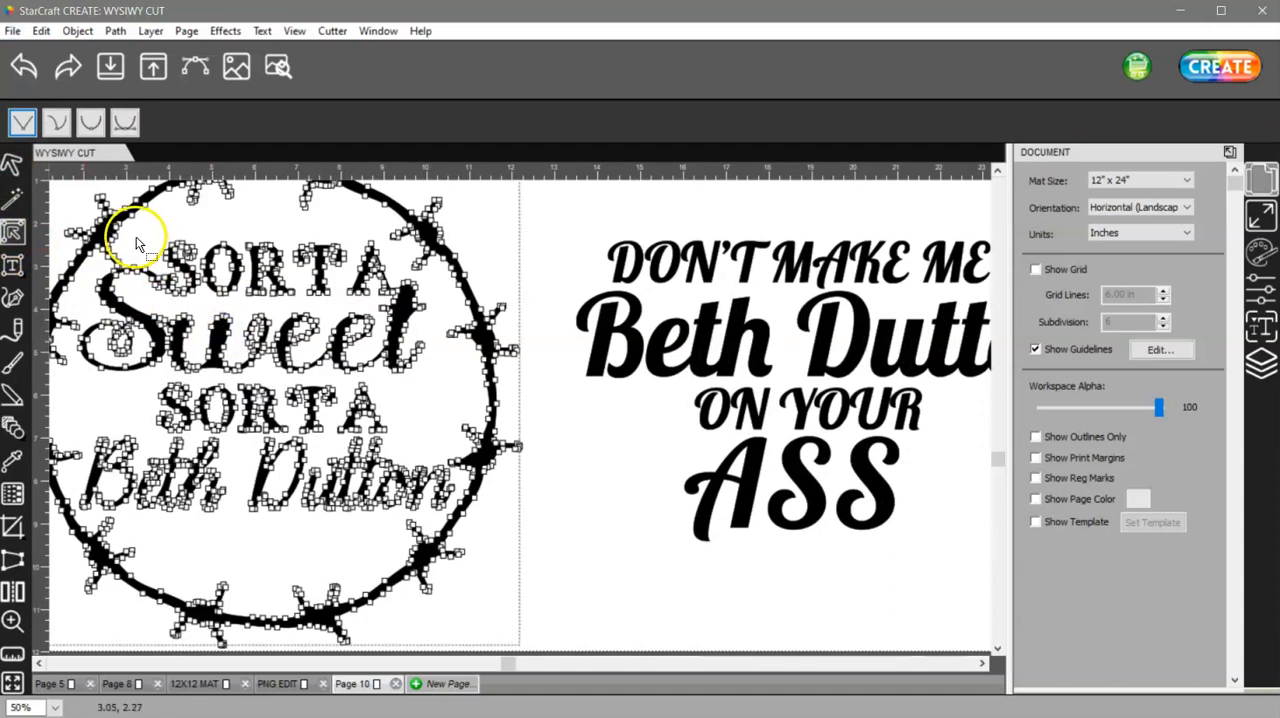
# Step: Drag-select the lettering nodes inside the traced barbed-wire circle
pyautogui.moveTo(140, 240); pyautogui.dragTo(215, 440)
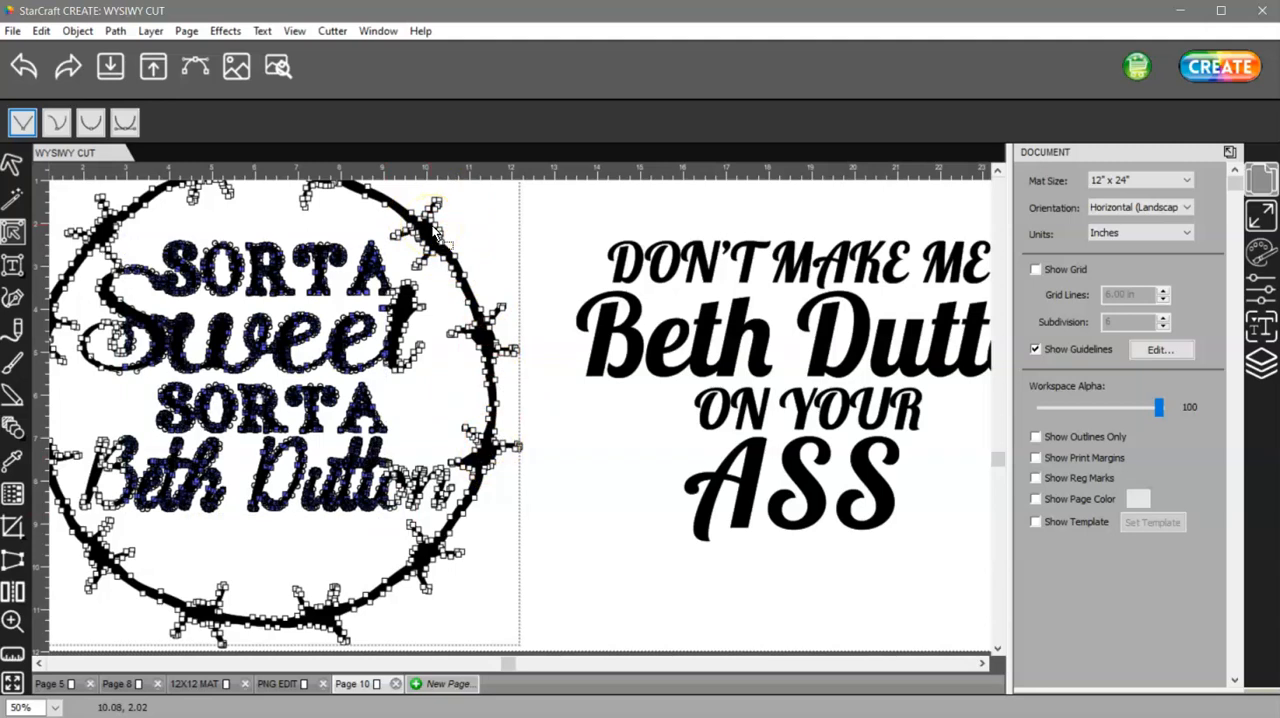
pyautogui.moveTo(455, 390)
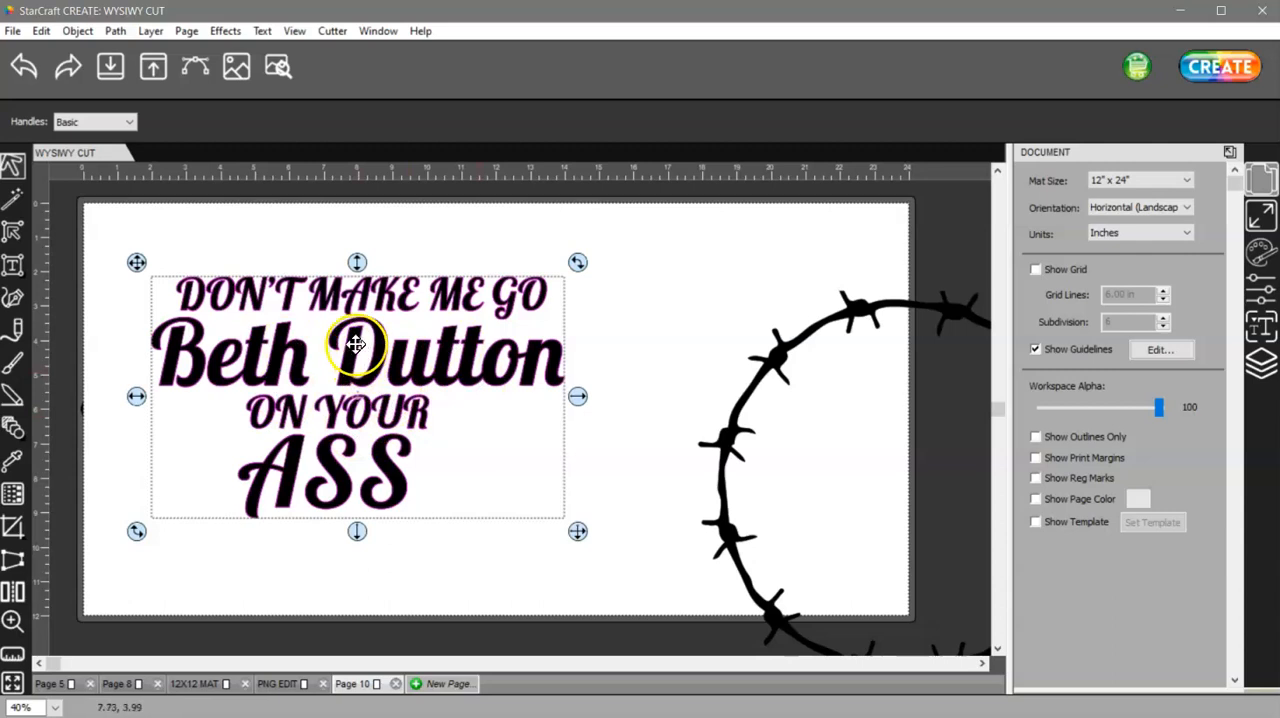
# Step: Bring up the context menu for the traced text design on the mat
pyautogui.rightClick(356, 345)
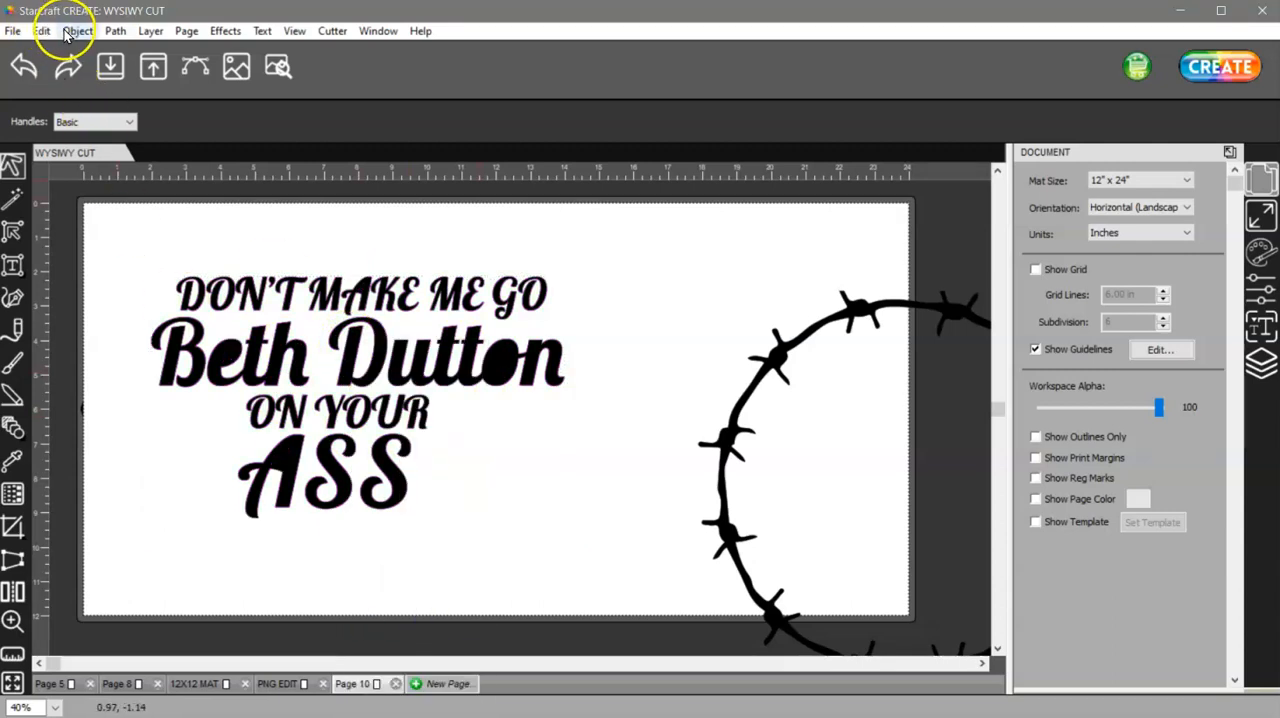
# Step: Merge the DON'T MAKE ME GO letters via Object > Merge, then select all four lines
pyautogui.click(77, 30)
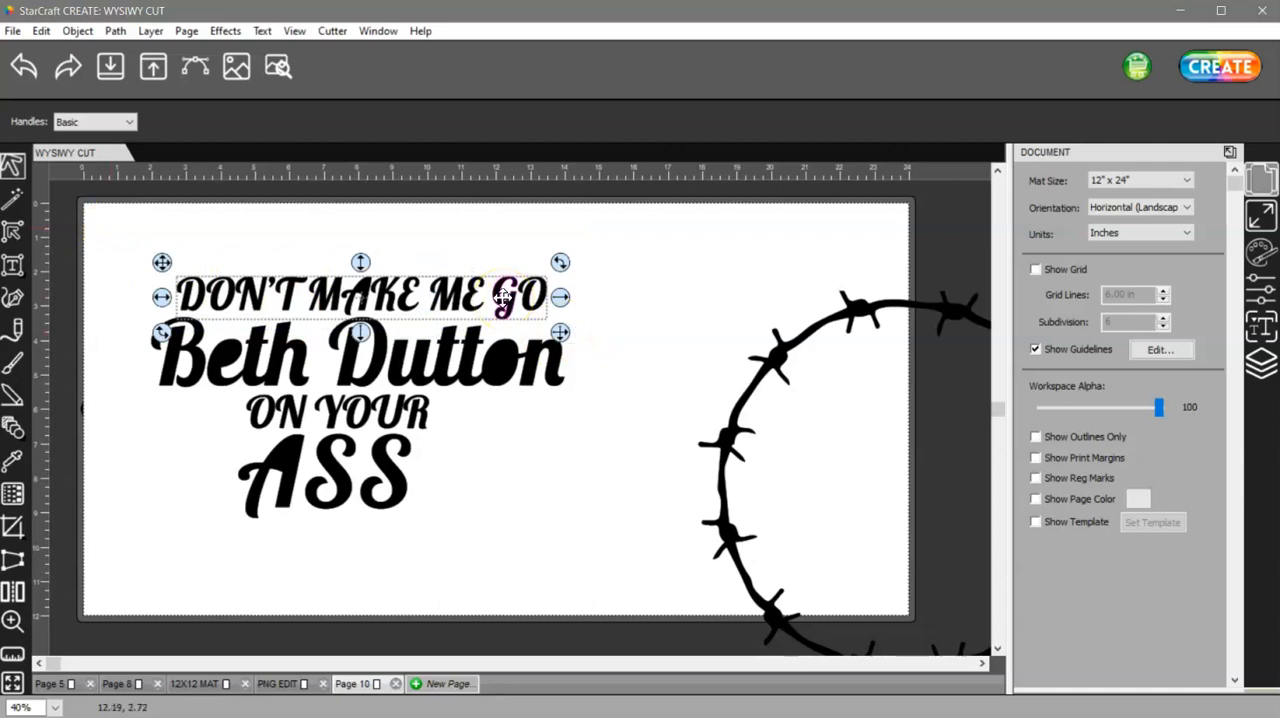
pyautogui.click(77, 30)
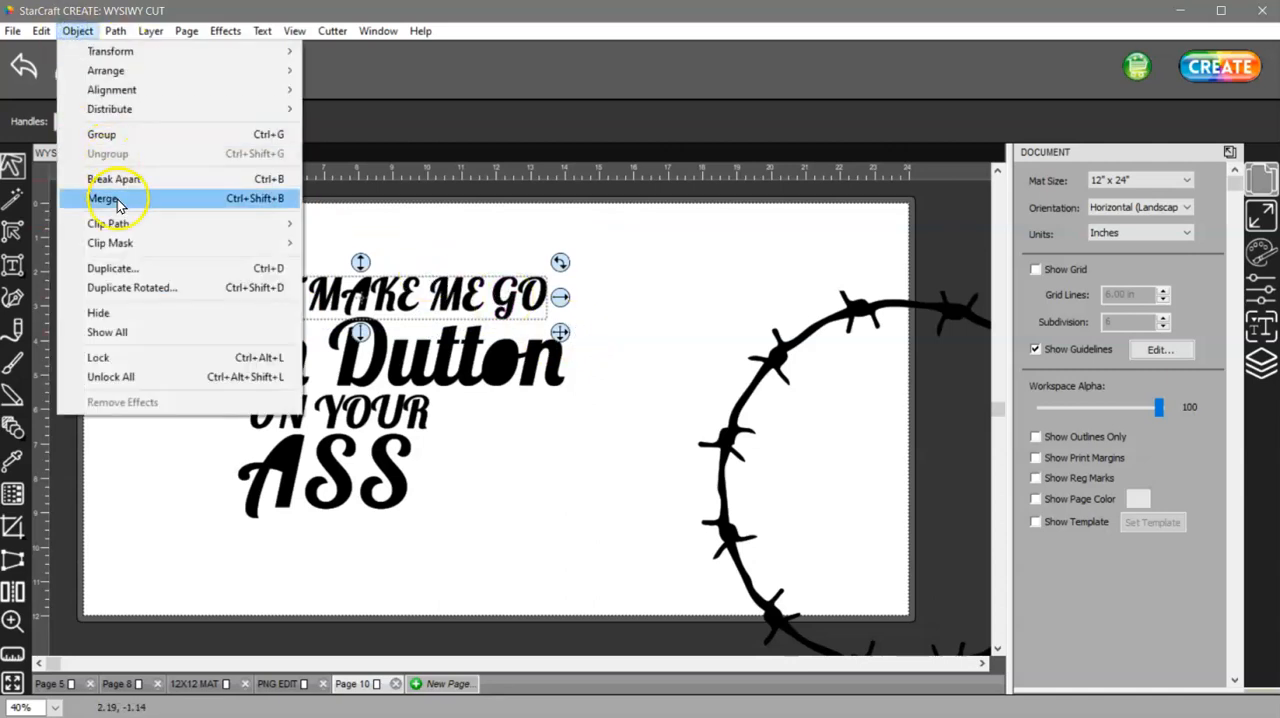
pyautogui.click(103, 198)
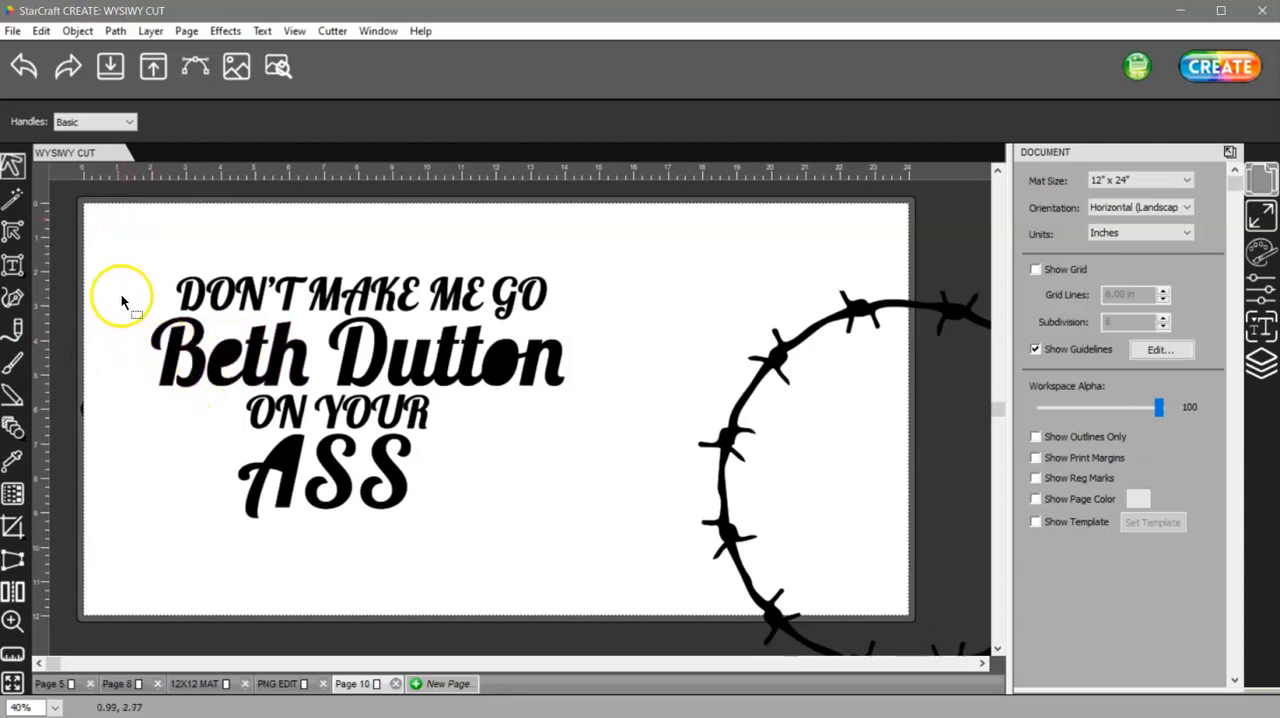
pyautogui.click(357, 355)
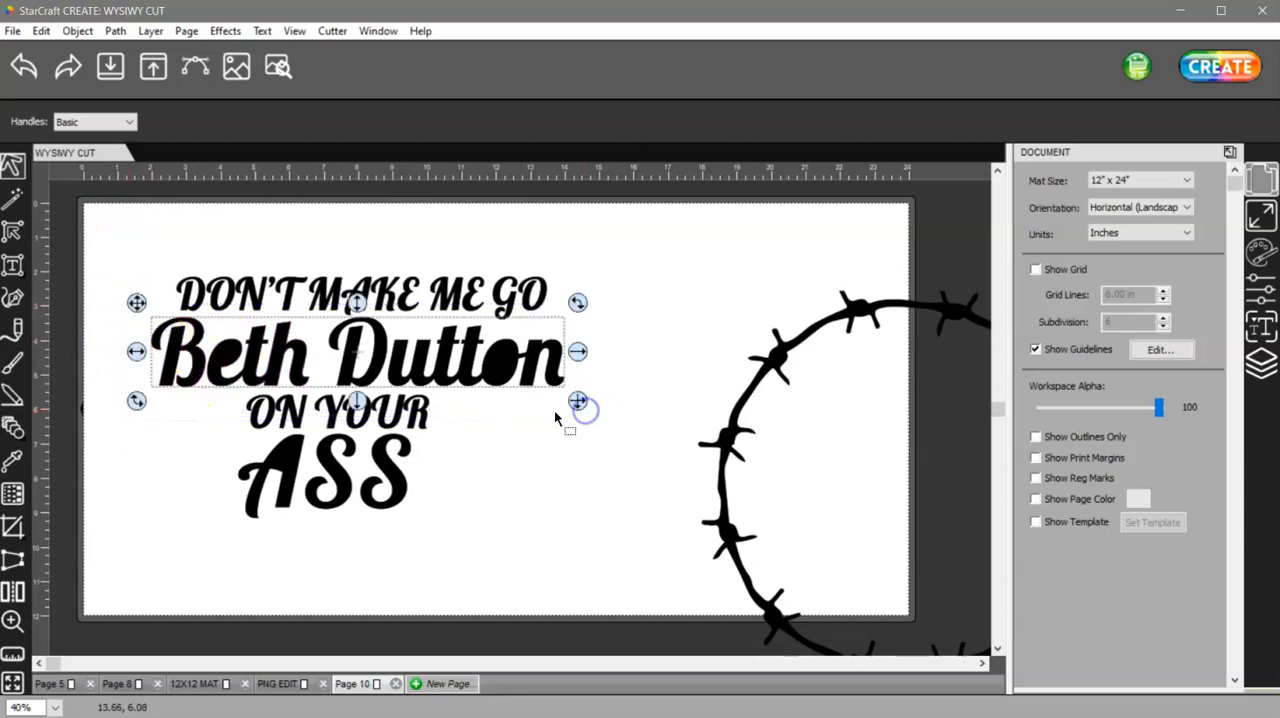
pyautogui.click(537, 432)
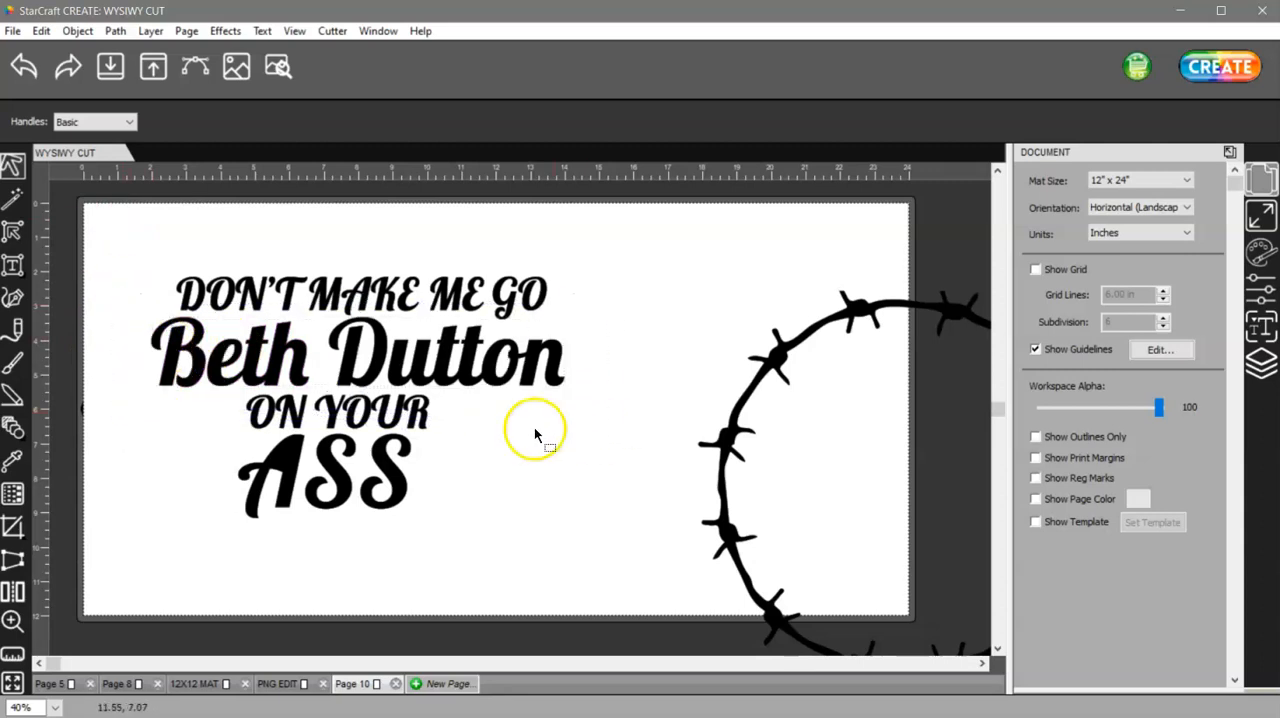
pyautogui.click(336, 412)
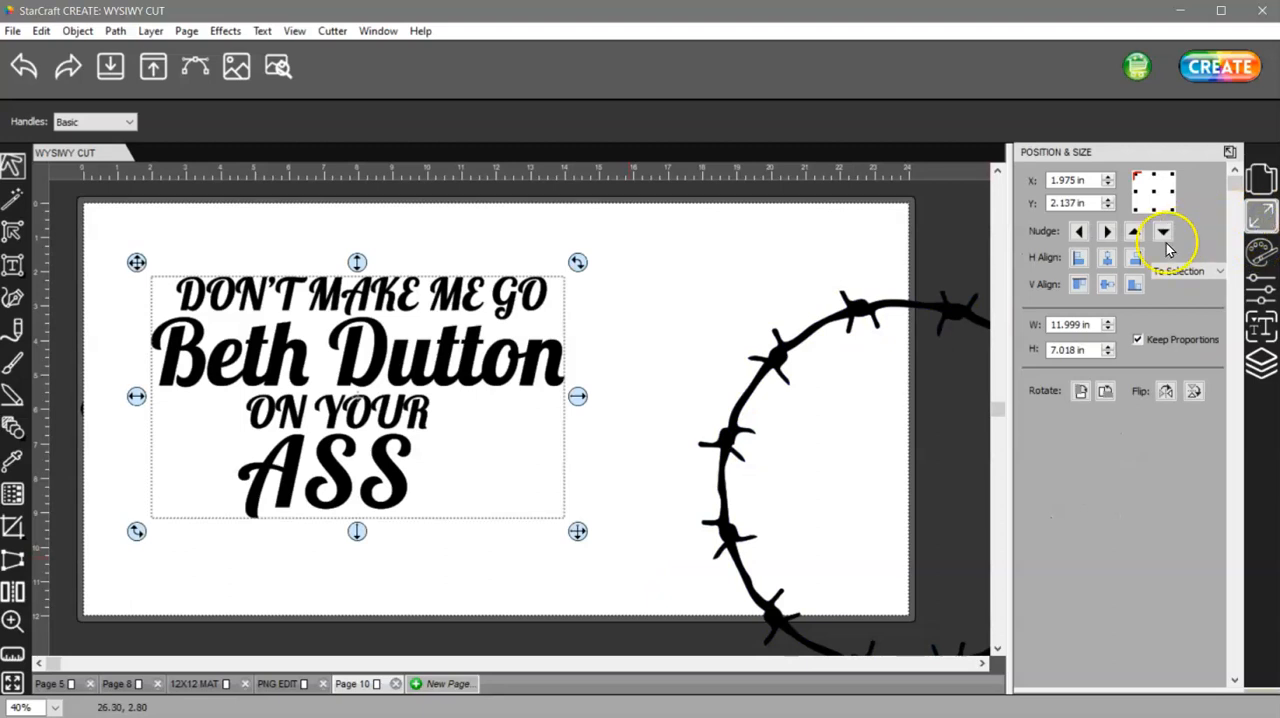
# Step: Horizontally center the four text lines on each other, aligned to the selection
pyautogui.click(1107, 257)
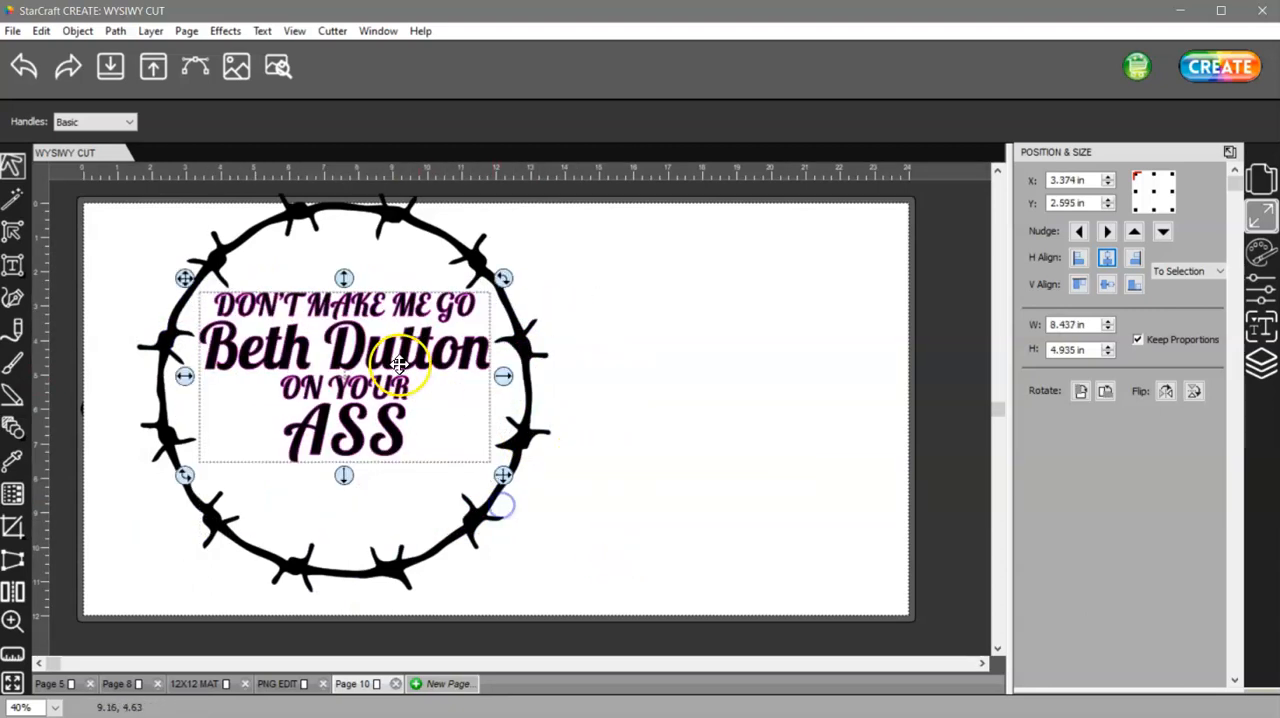
# Step: Drag the text block into the centre of the barbed-wire circle and select both objects
pyautogui.moveTo(398, 363); pyautogui.dragTo(345, 397)
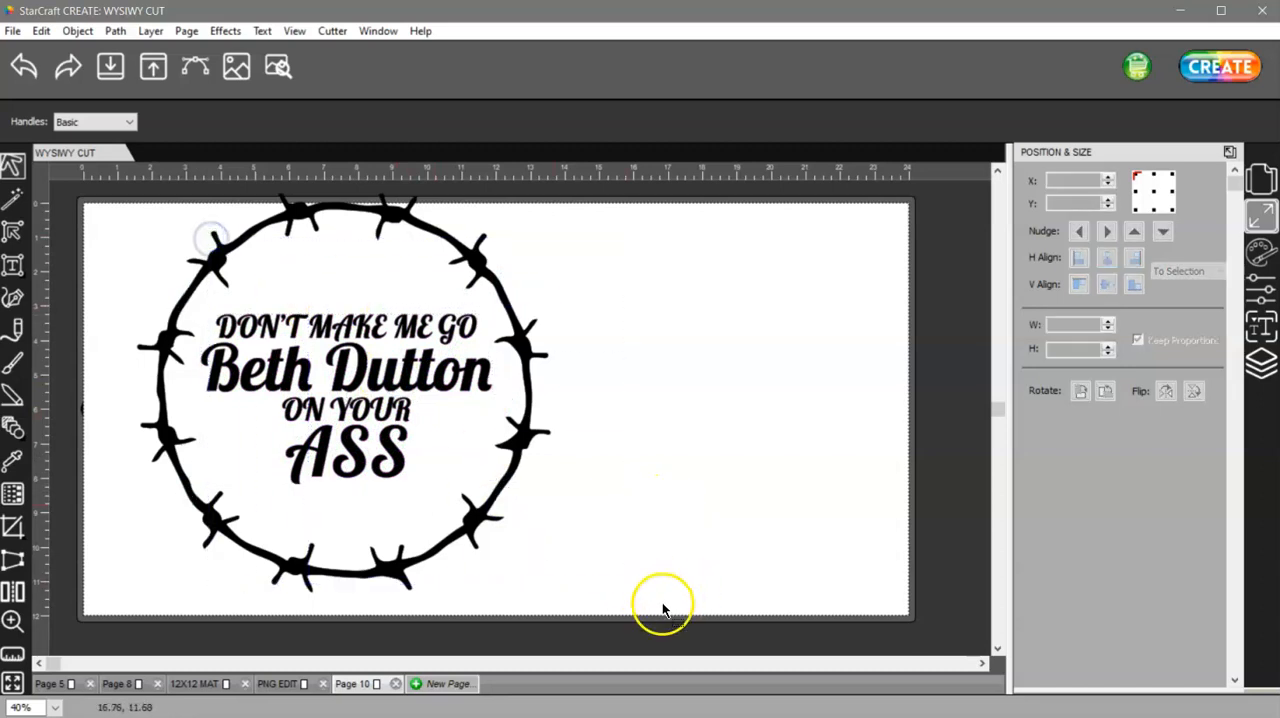
pyautogui.click(345, 390)
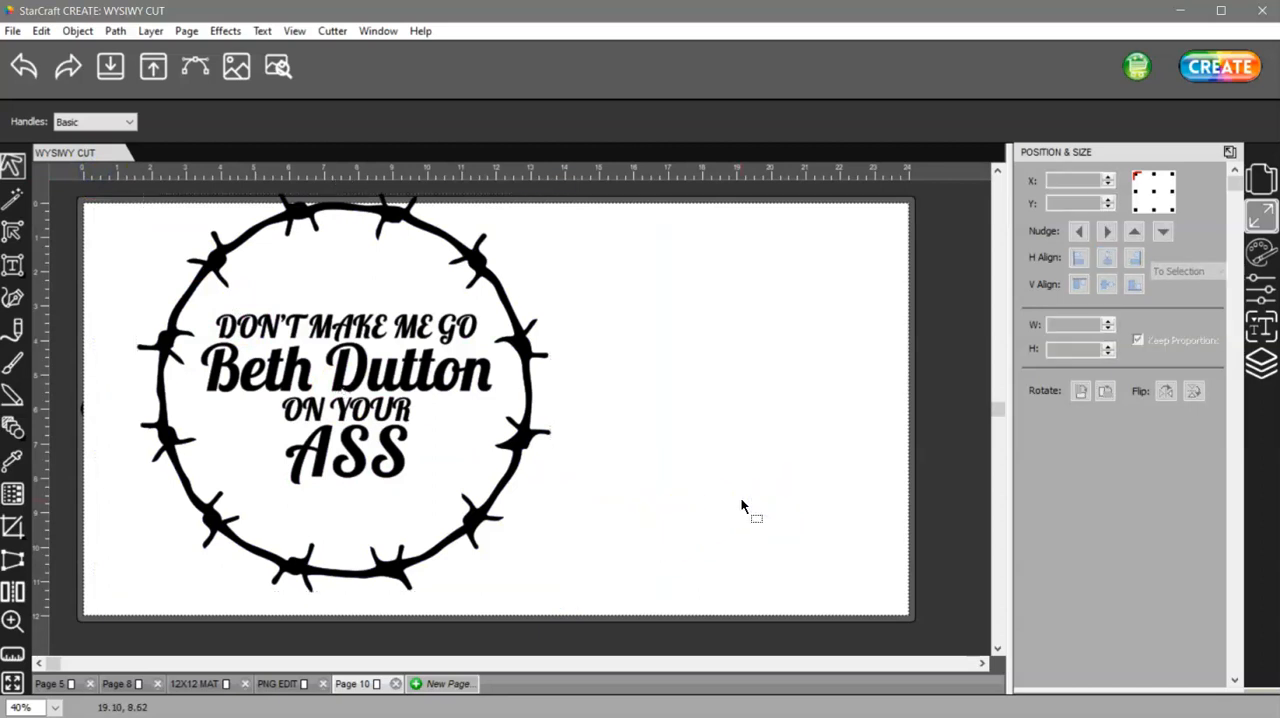
pyautogui.moveTo(615, 385)
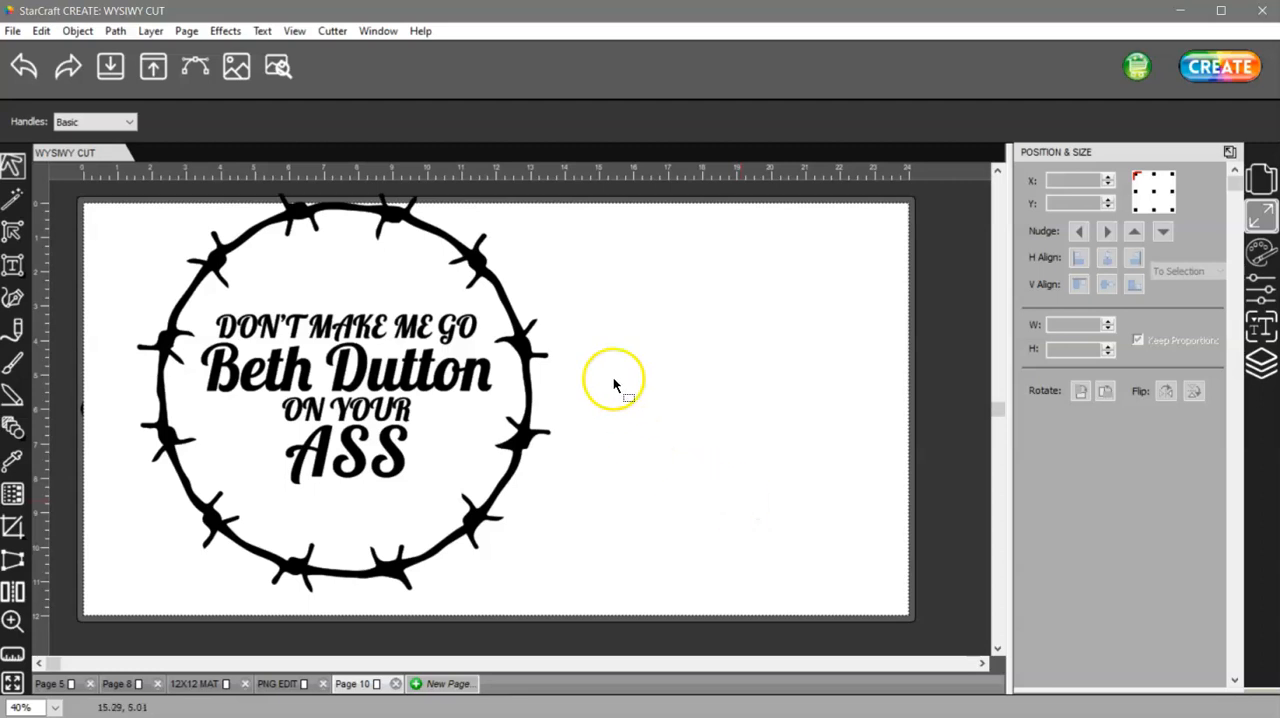
pyautogui.moveTo(640, 472)
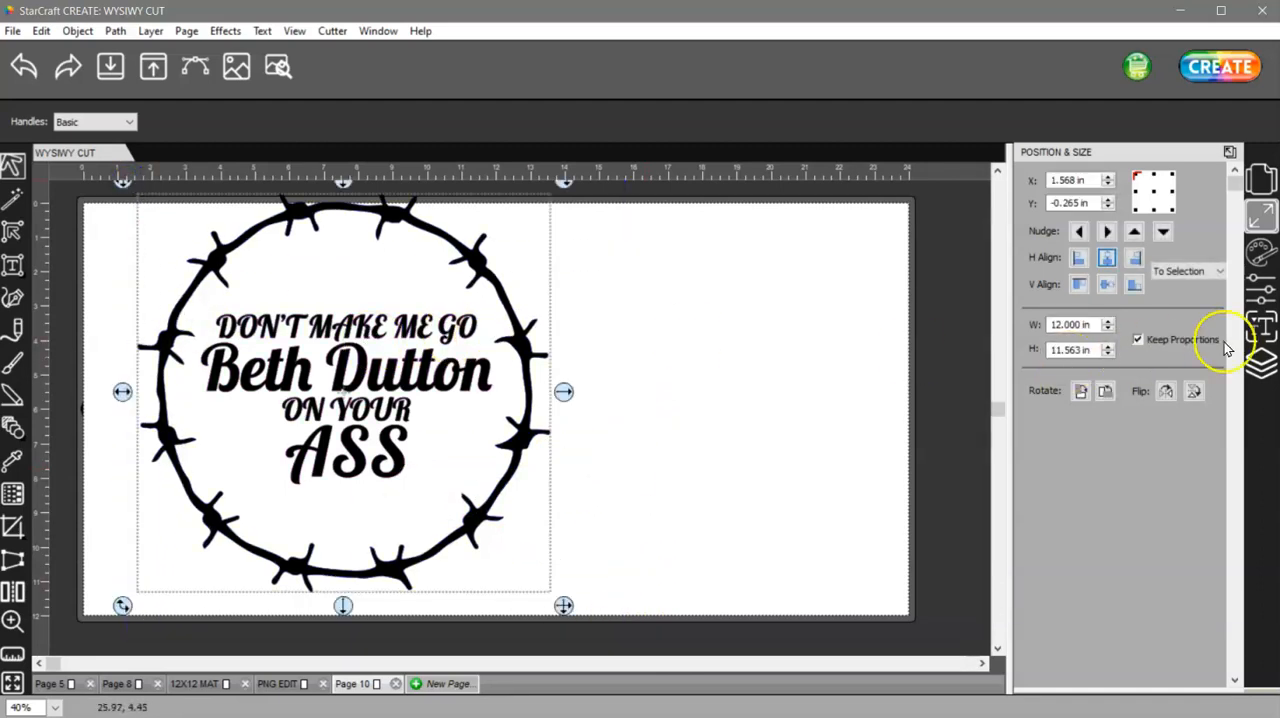
pyautogui.click(1261, 362)
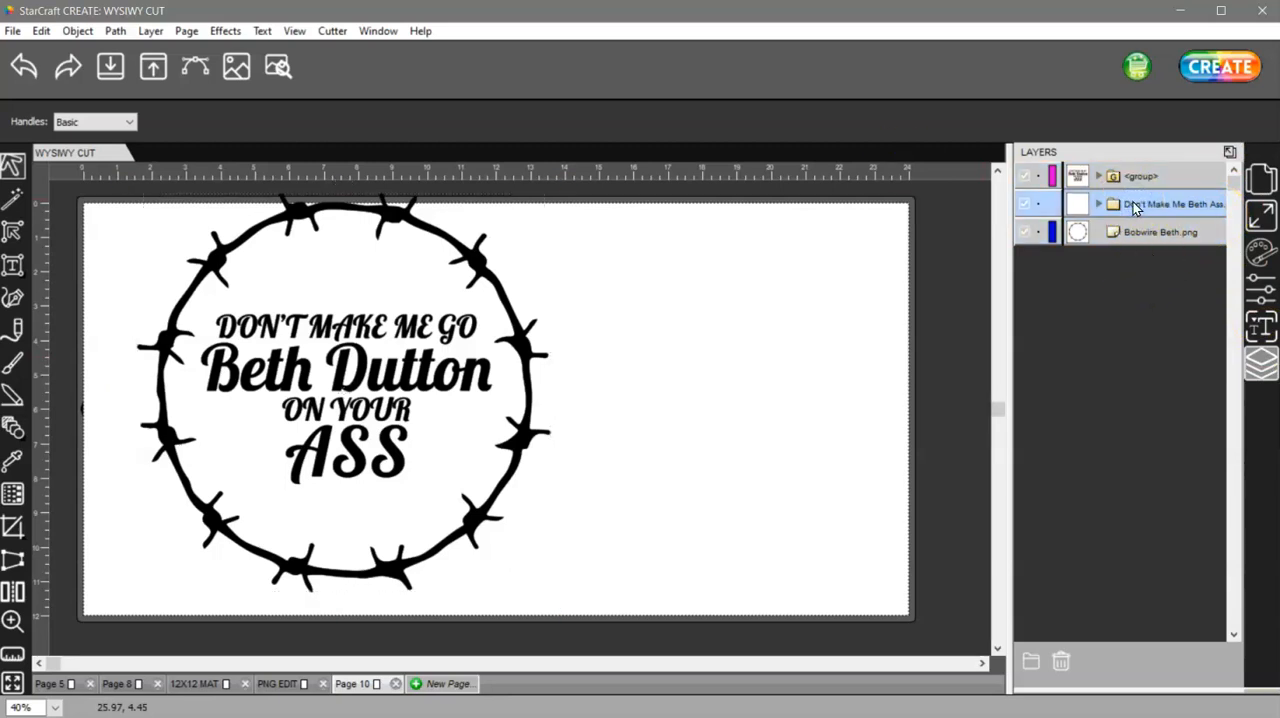
pyautogui.moveTo(1135, 204)
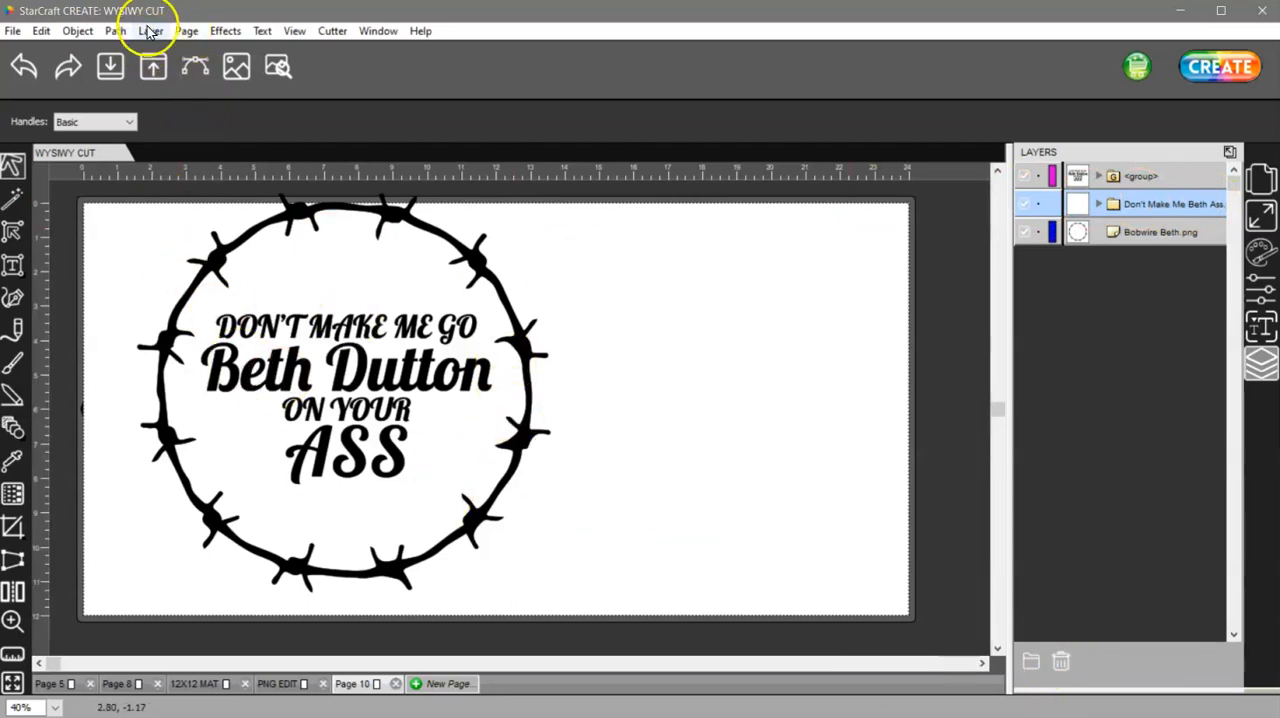
# Step: Delete the empty text layer and combine the text group and barbed-wire ring into one group
pyautogui.click(150, 30)
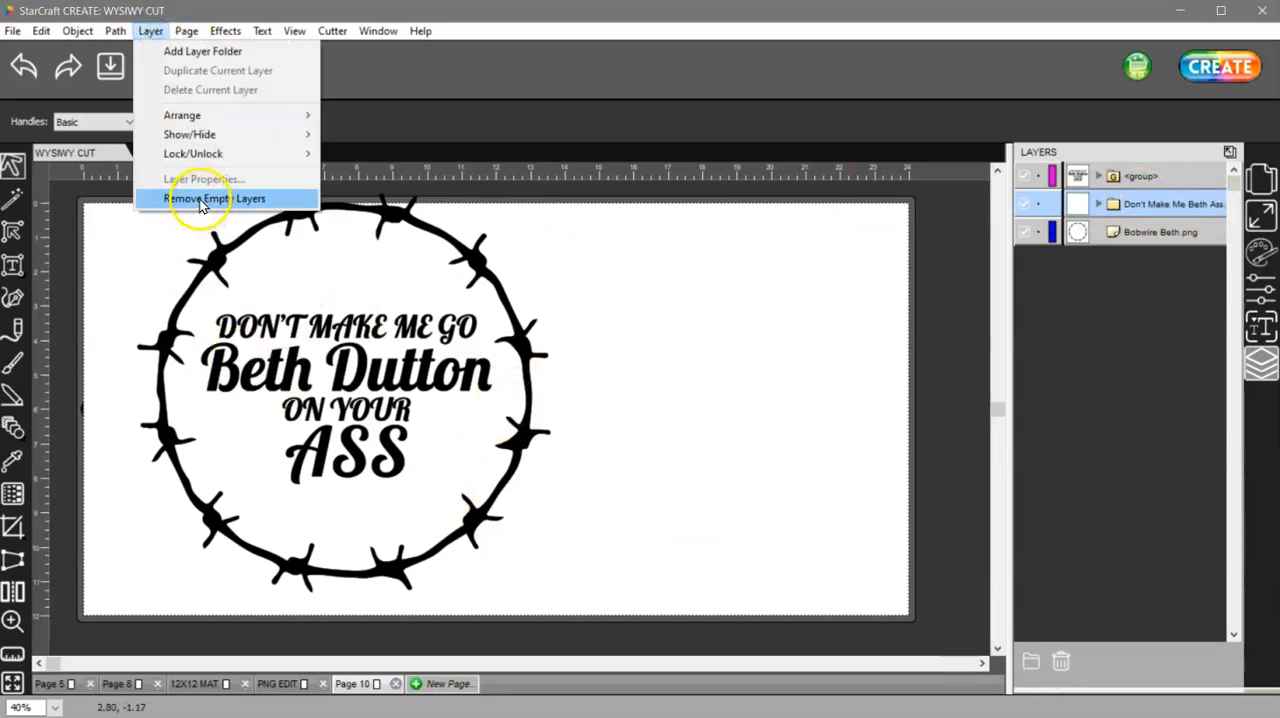
pyautogui.click(214, 198)
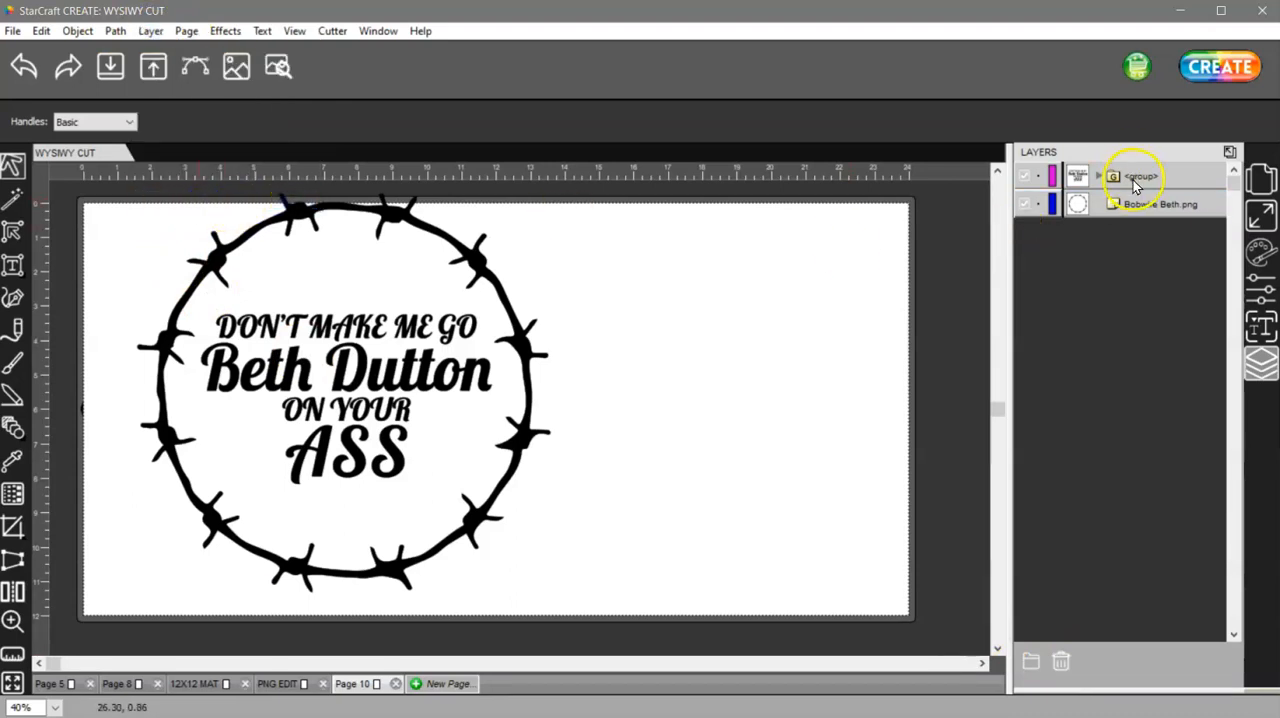
pyautogui.click(1160, 204)
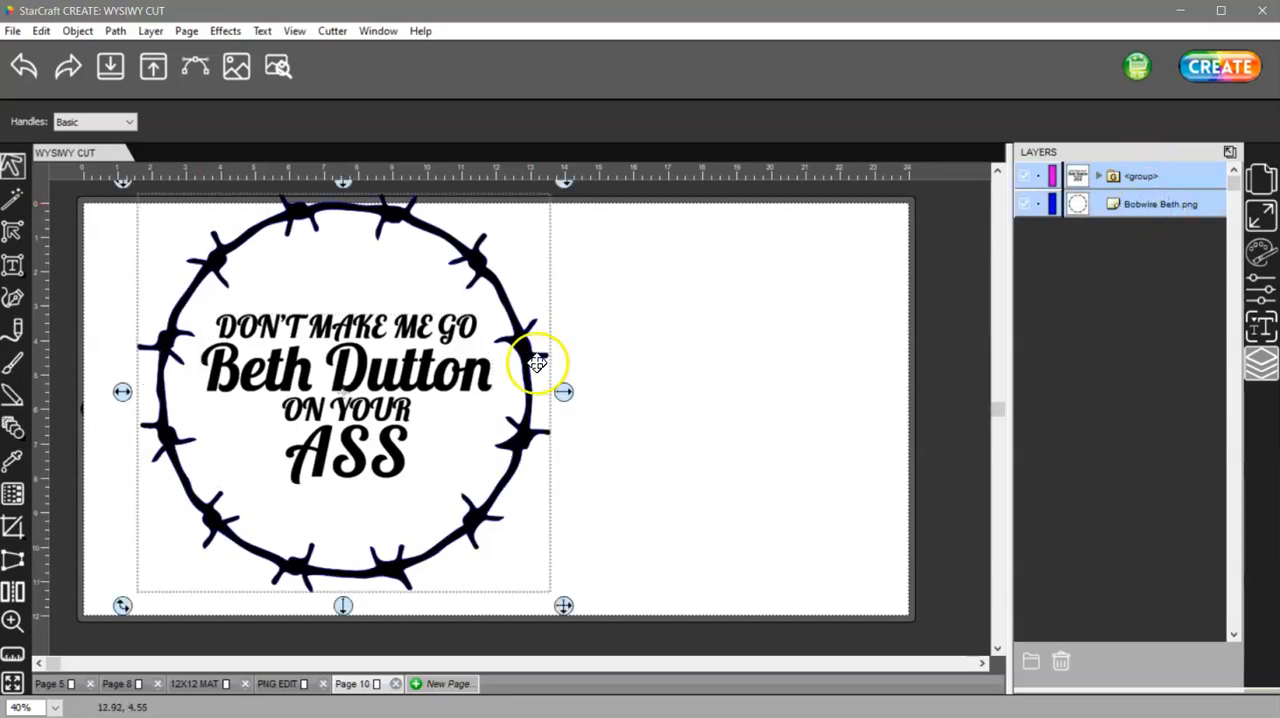
pyautogui.rightClick(540, 360)
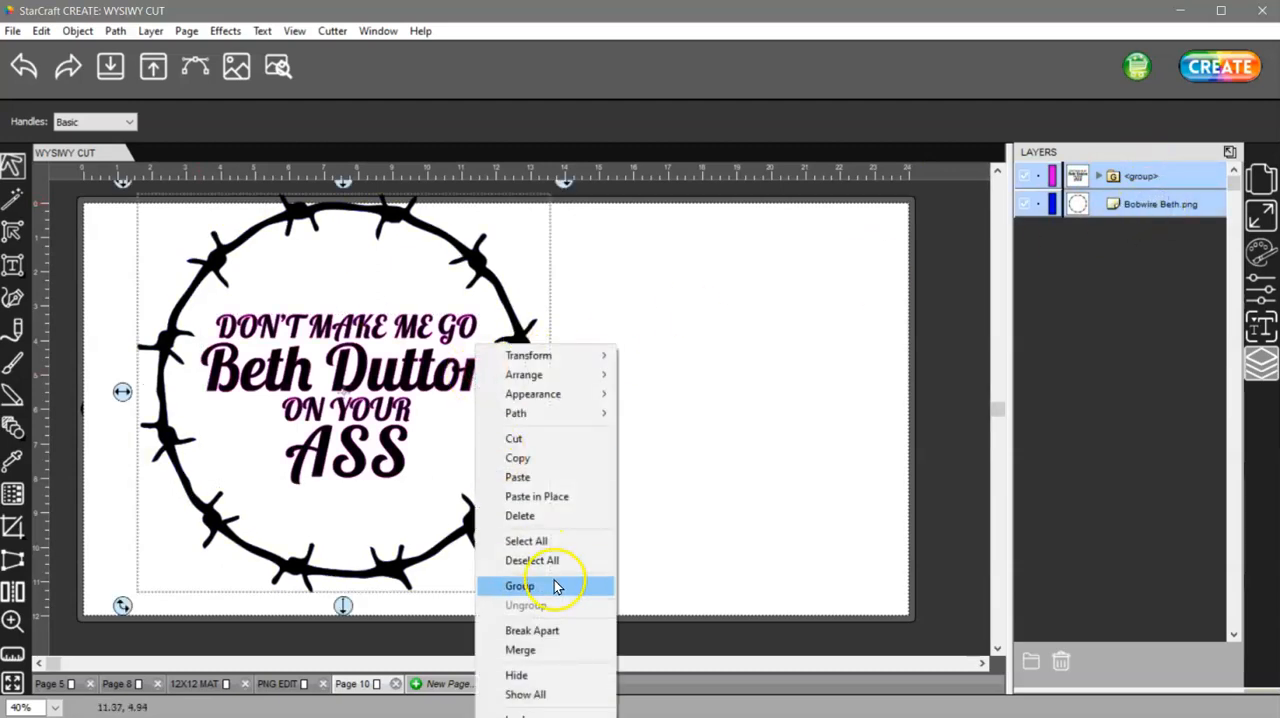
pyautogui.click(519, 585)
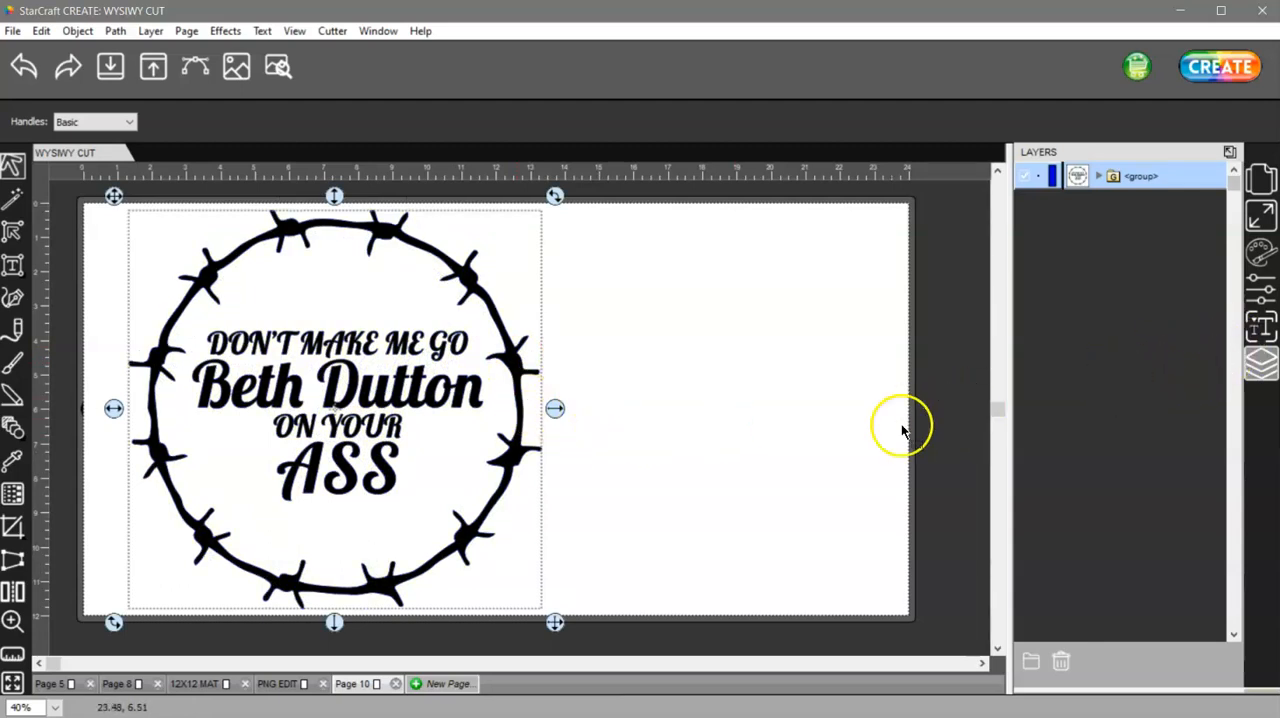
pyautogui.moveTo(1262, 295)
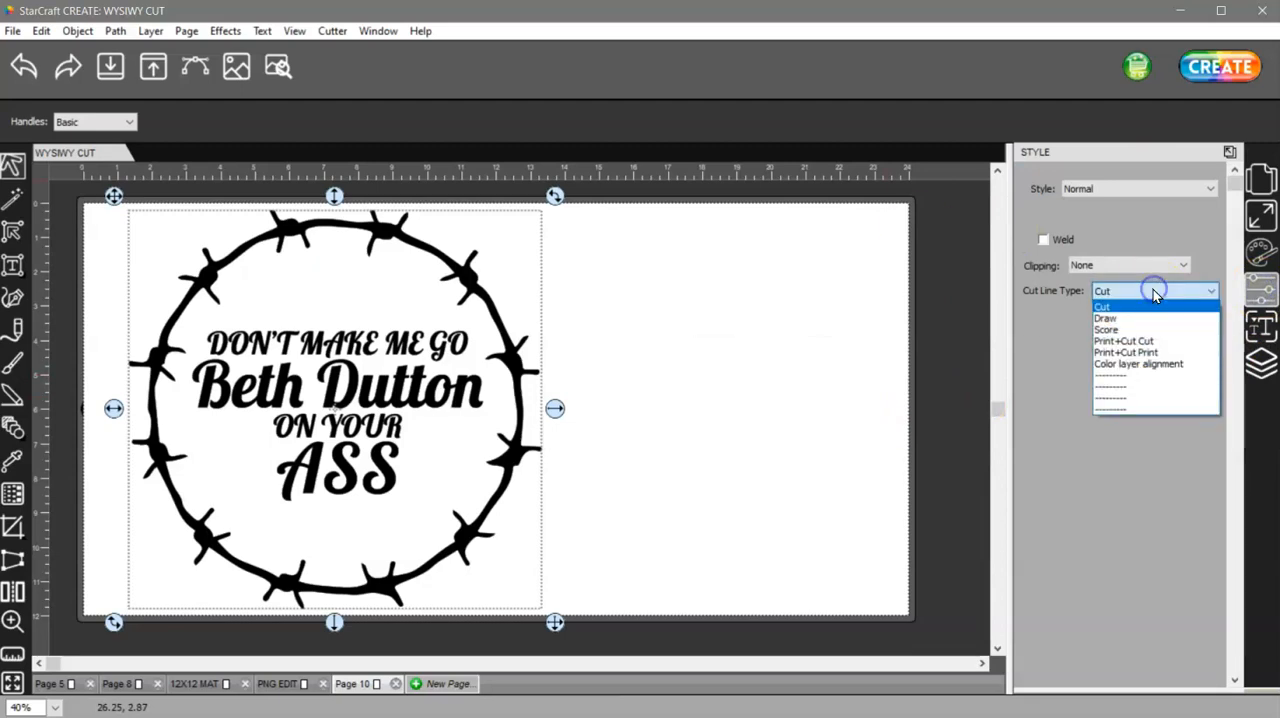
pyautogui.moveTo(1124, 352)
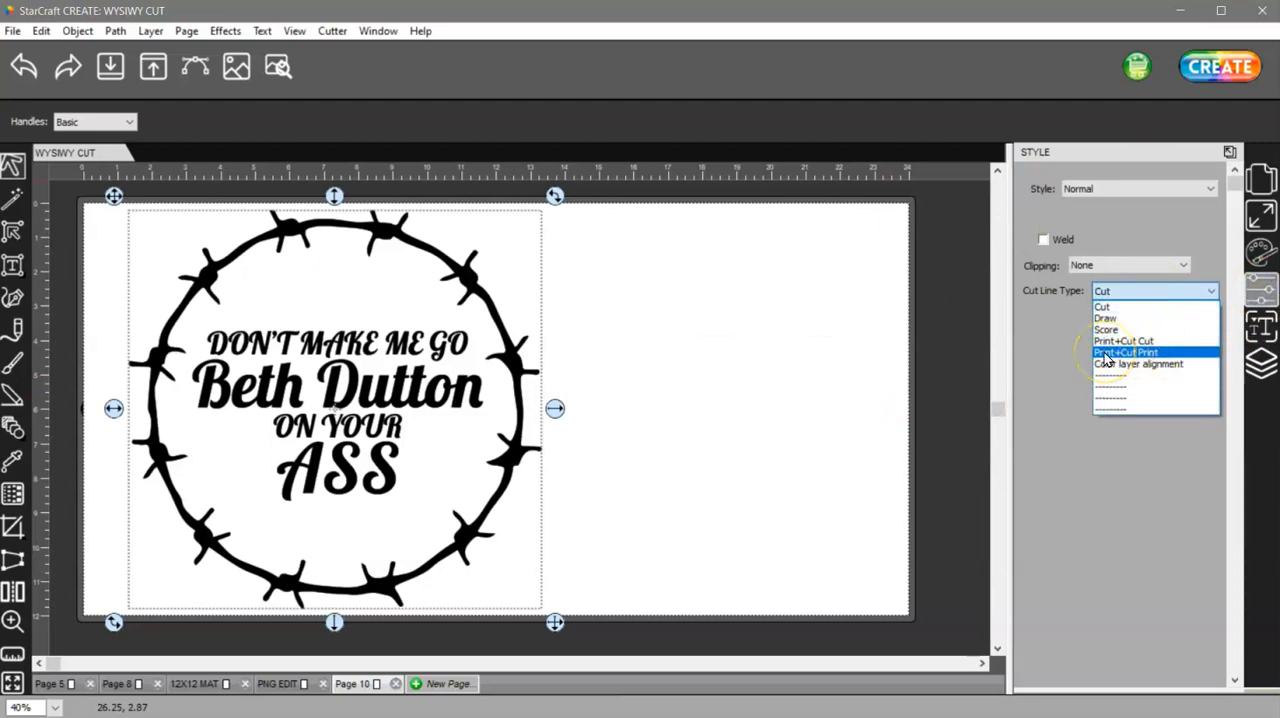
# Step: Change the grouped text and barbed-wire ring's cut line type to Print+Cut Print
pyautogui.click(1124, 352)
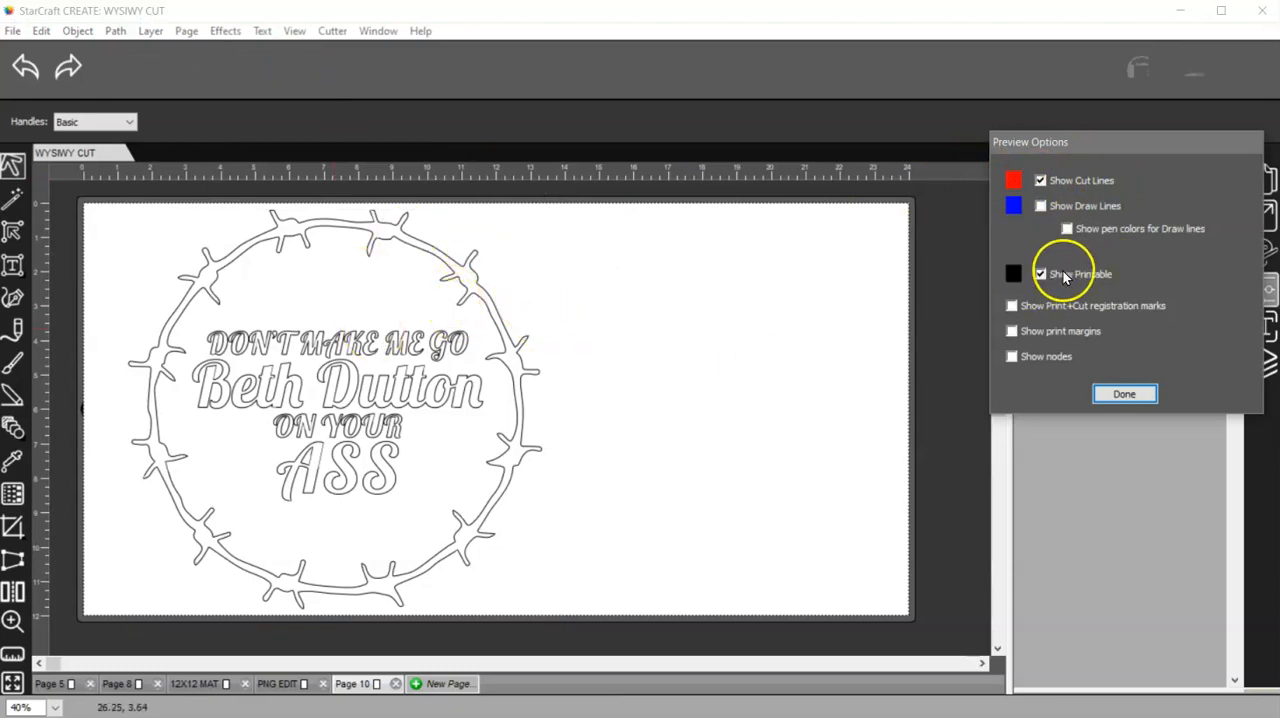
pyautogui.click(1040, 274)
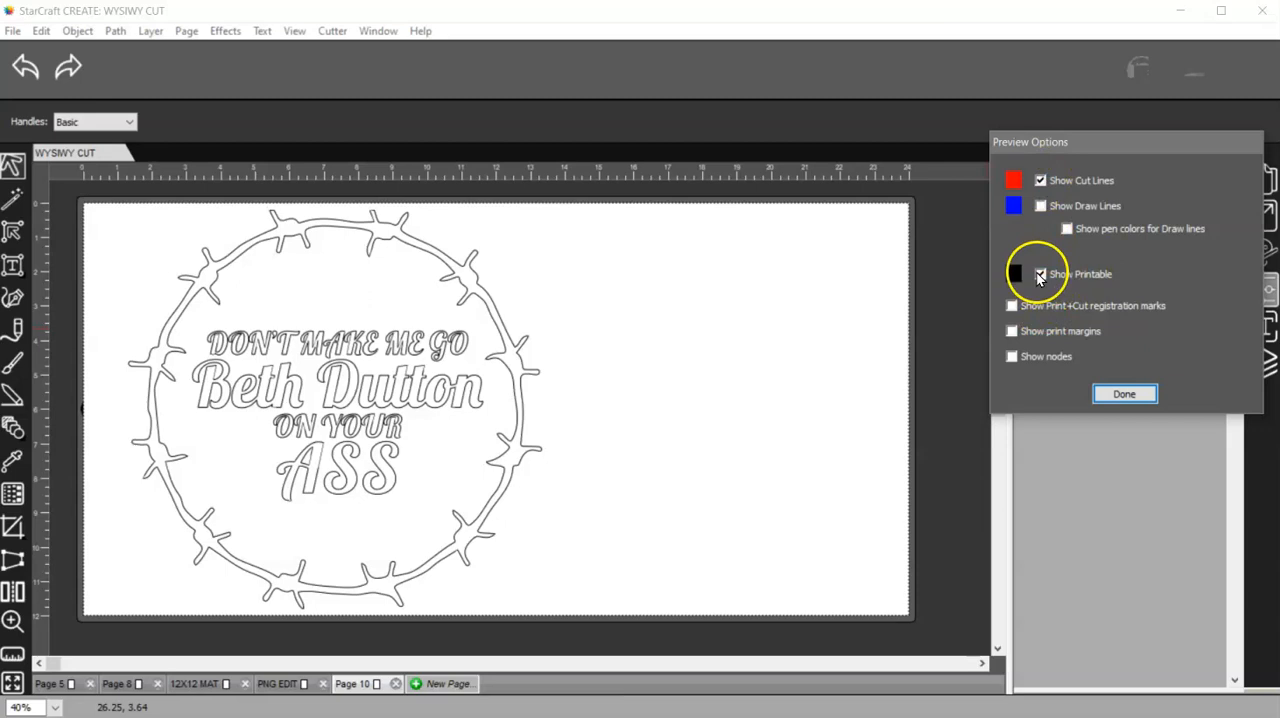
pyautogui.click(1040, 274)
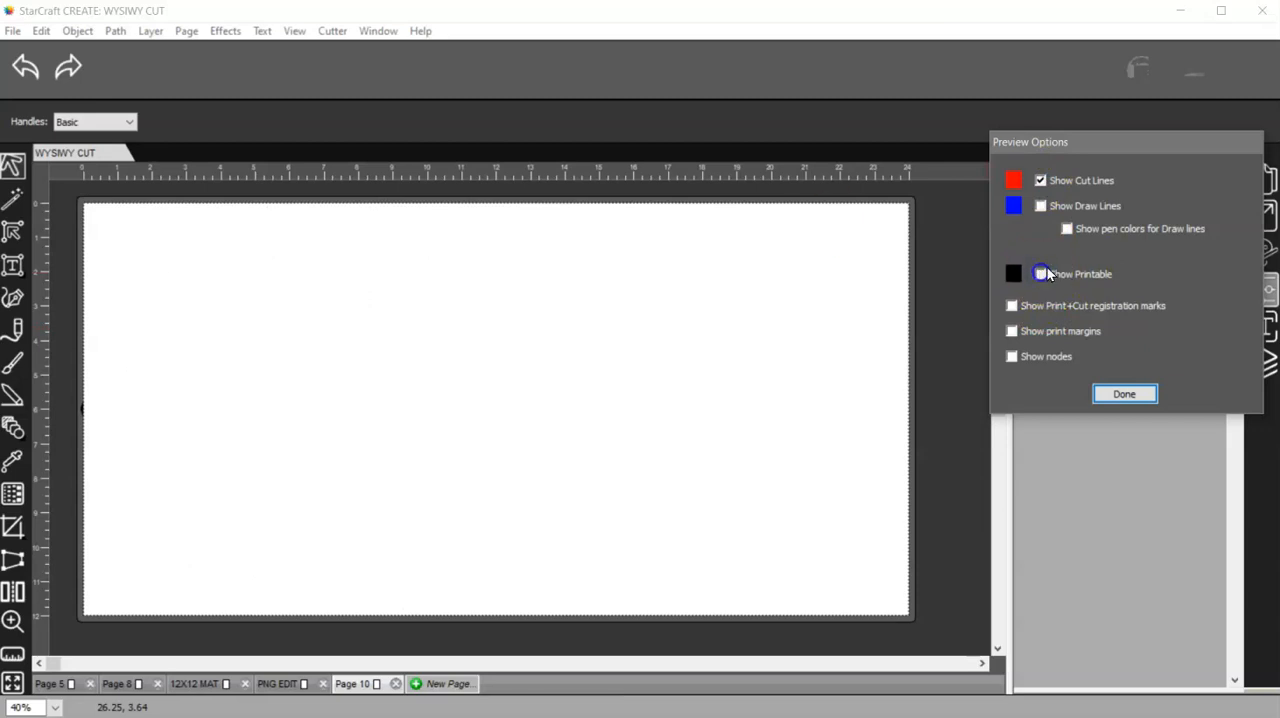
pyautogui.click(1040, 273)
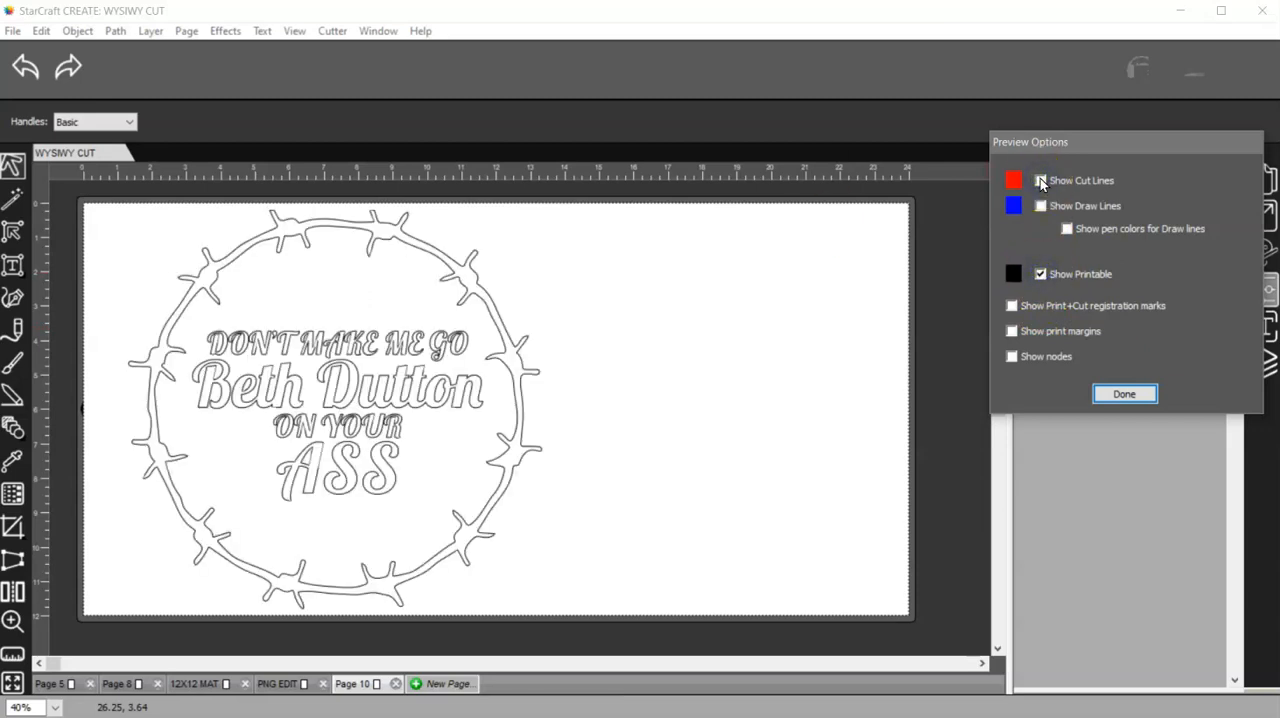
pyautogui.click(1040, 180)
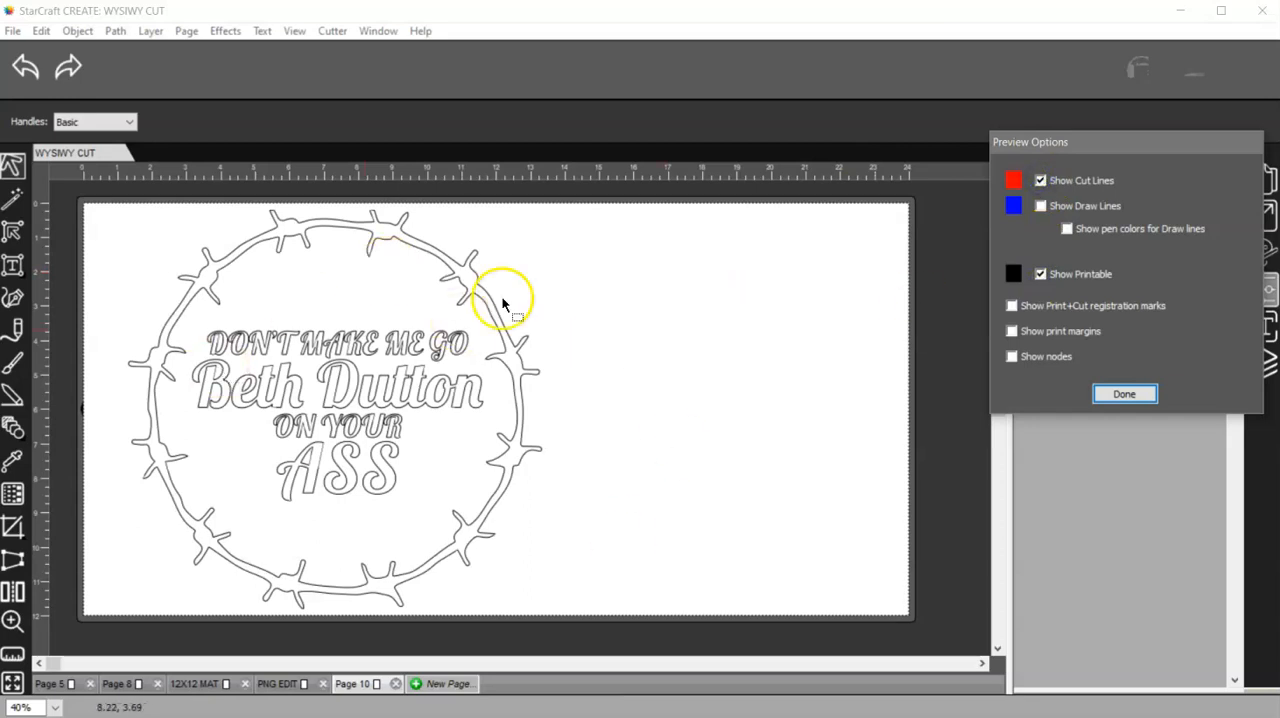
pyautogui.click(1124, 393)
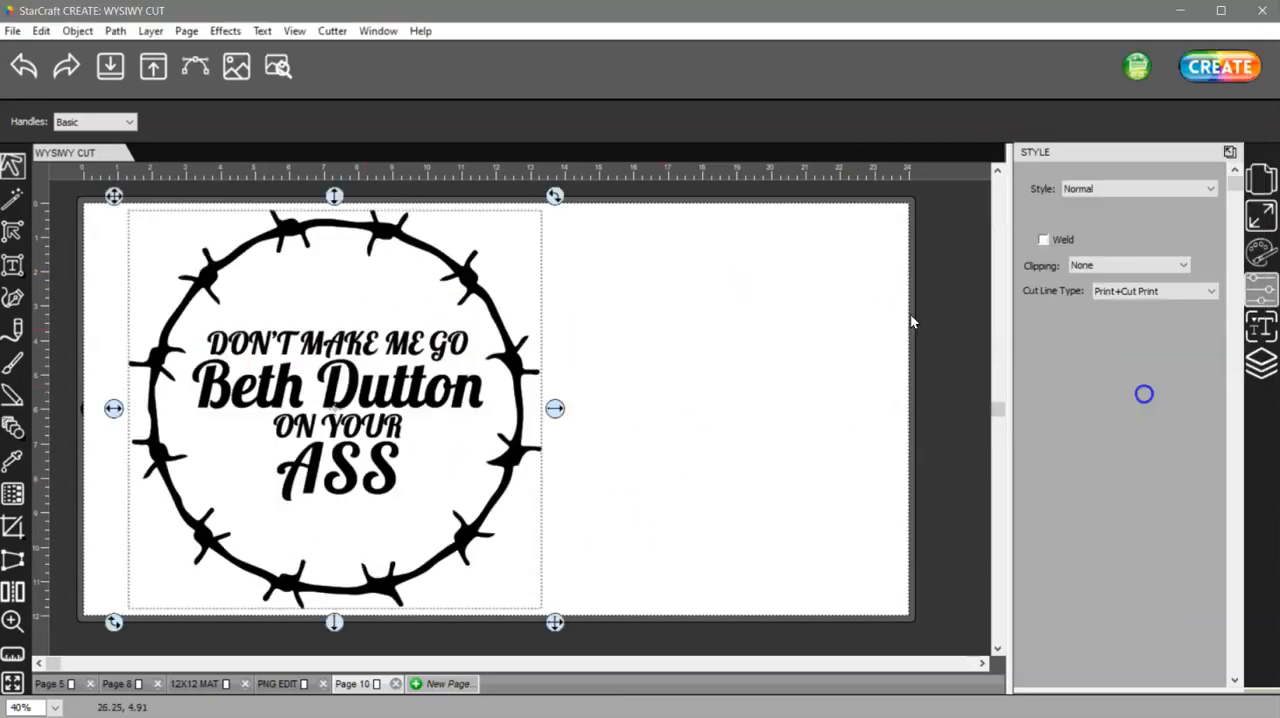
pyautogui.moveTo(627, 500)
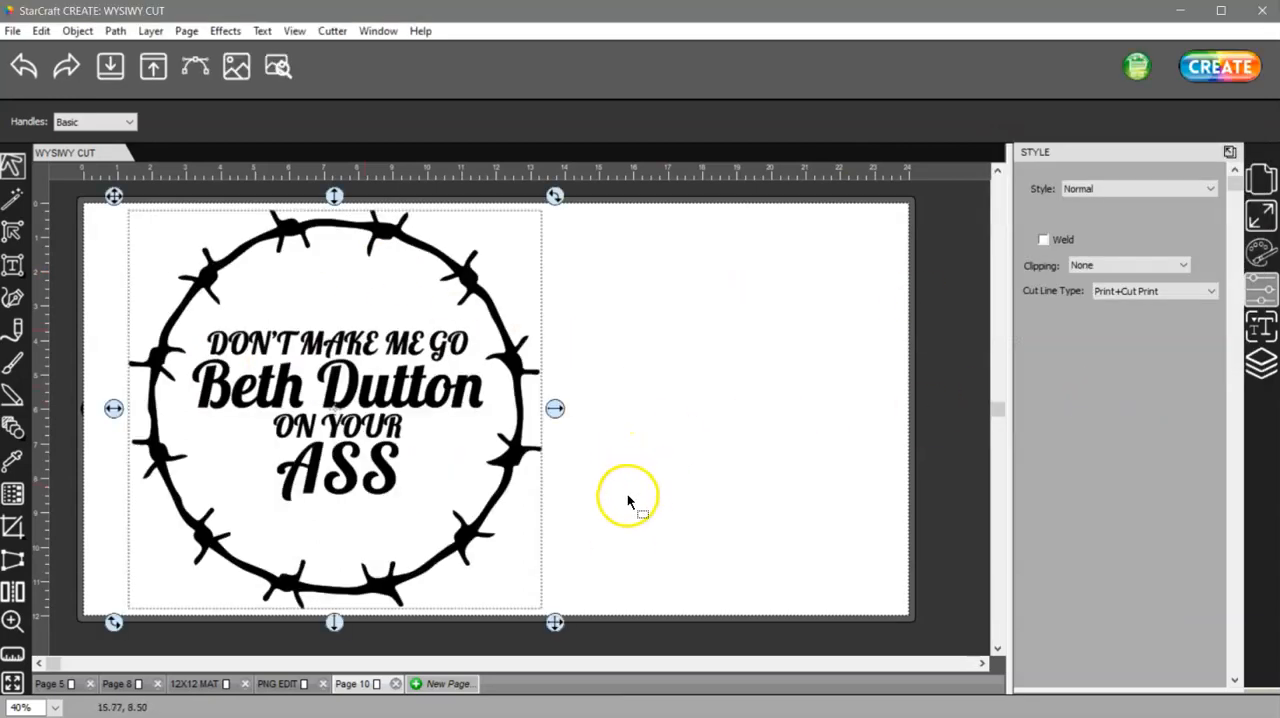